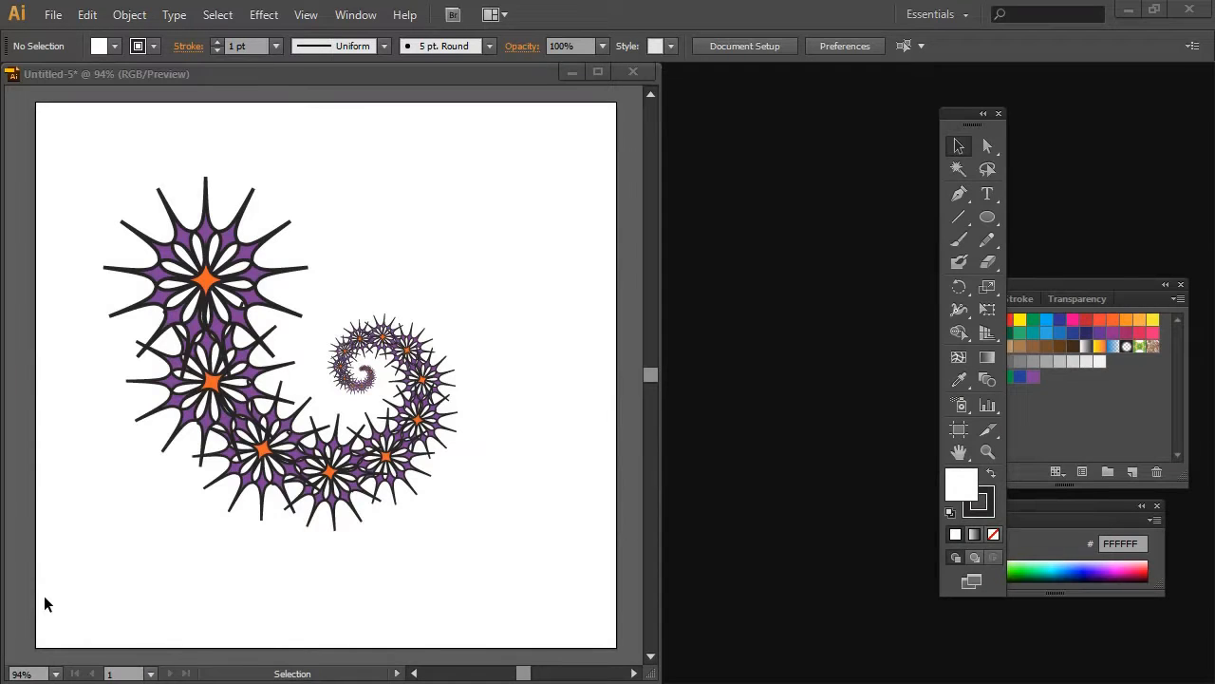
mouse_move(555, 555)
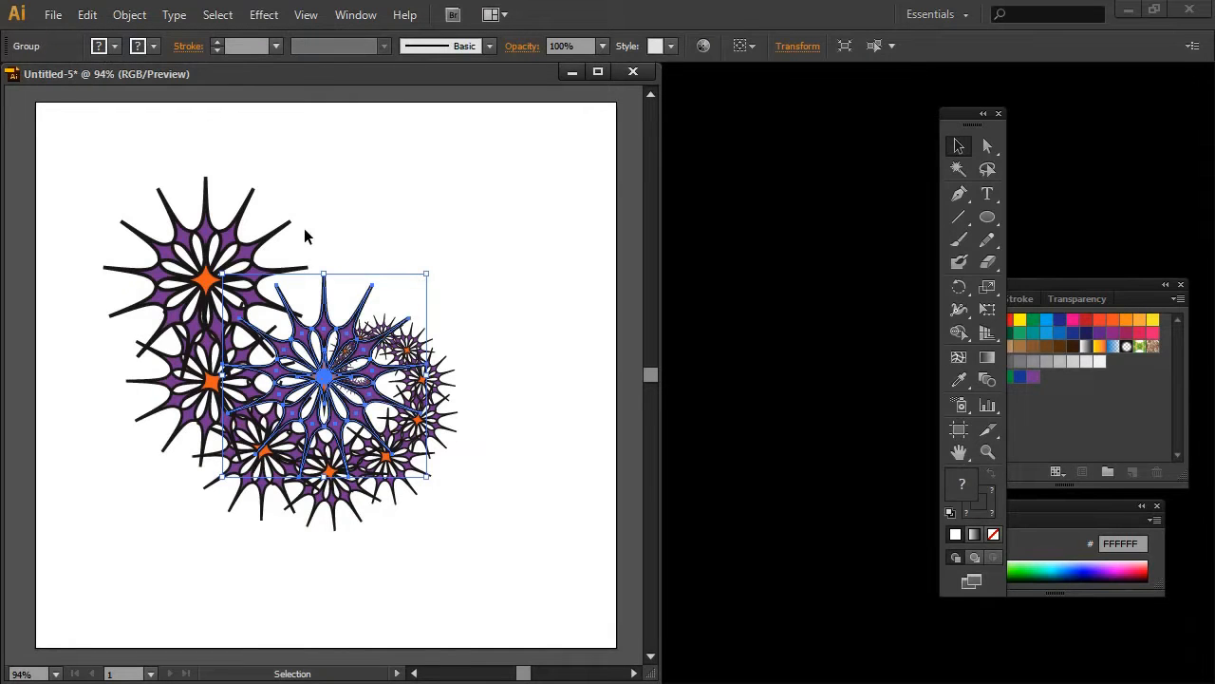
Move the starburst to the top right, scale it down slightly, and deselect it.
left_click_drag(323, 376, 502, 235)
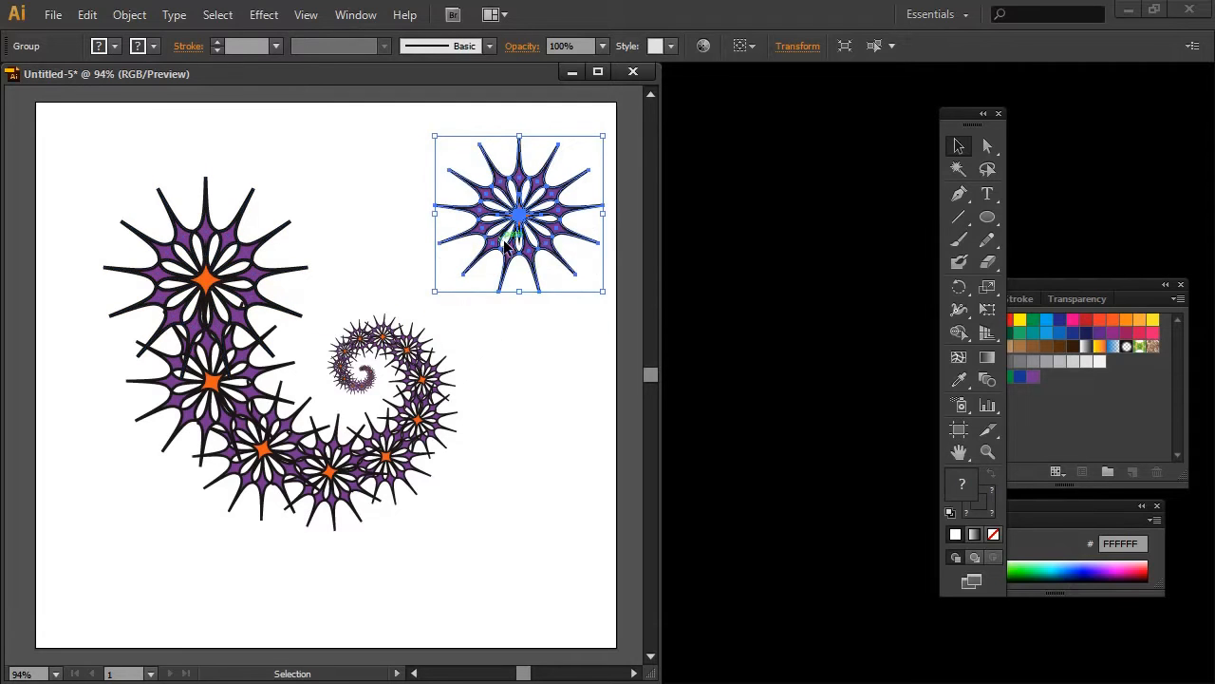
left_click_drag(604, 290, 566, 300)
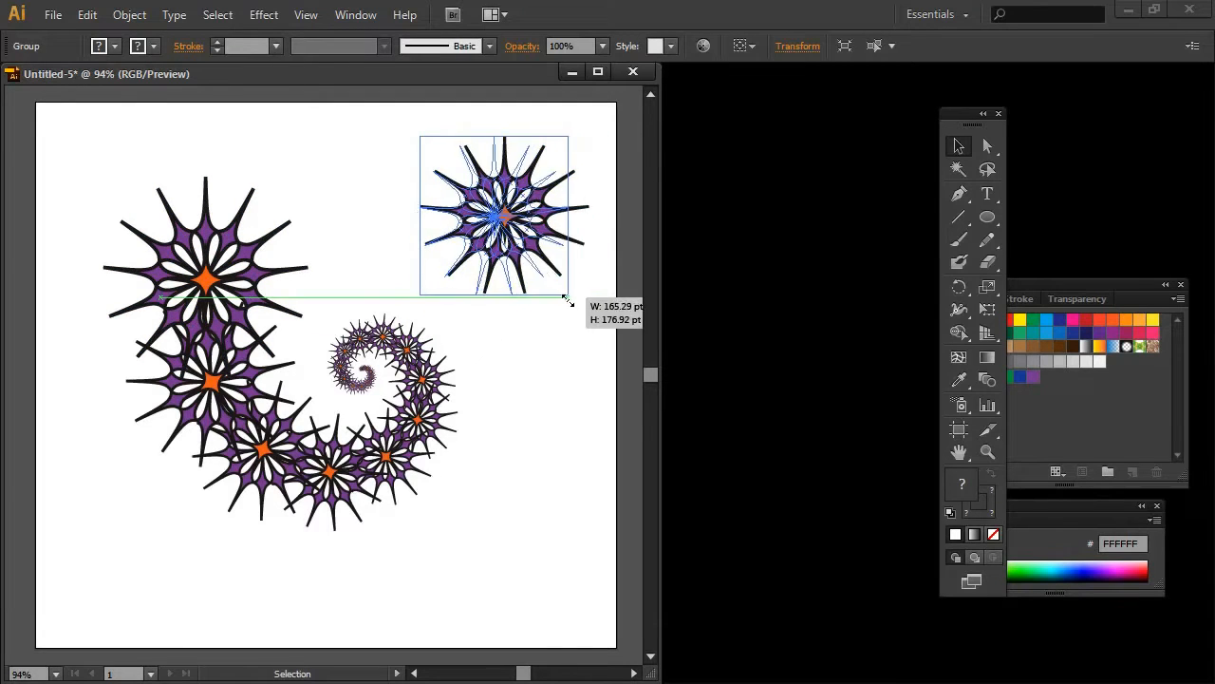
left_click(148, 410)
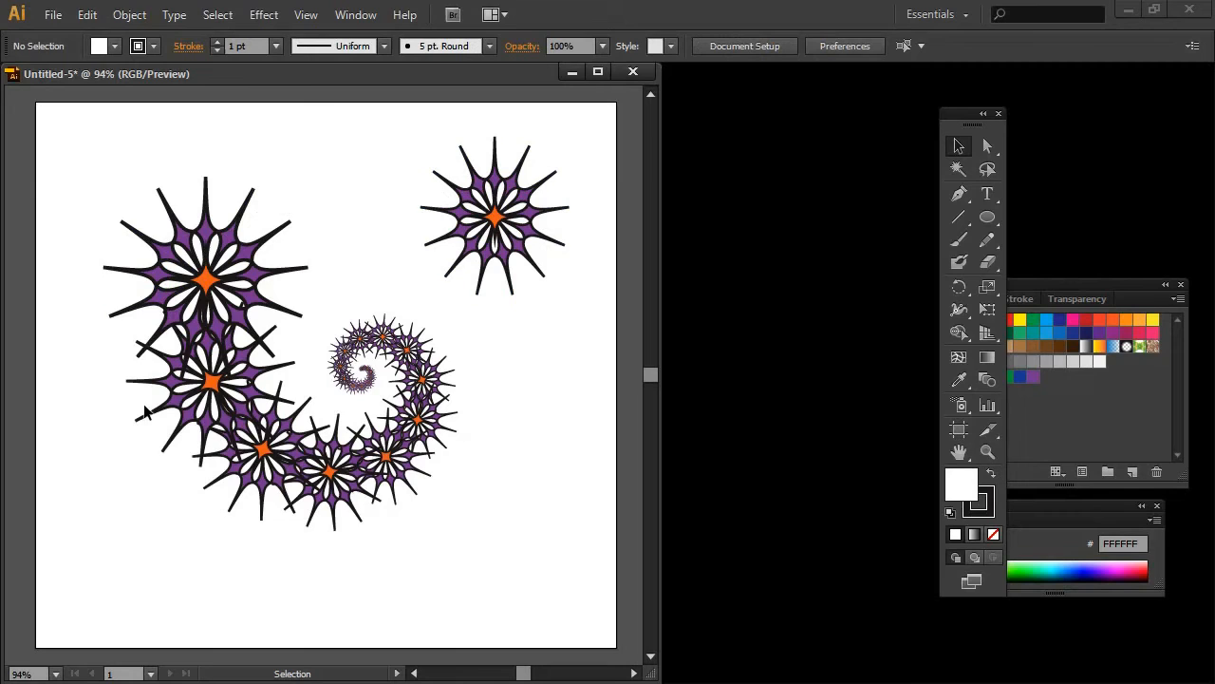
mouse_move(435, 593)
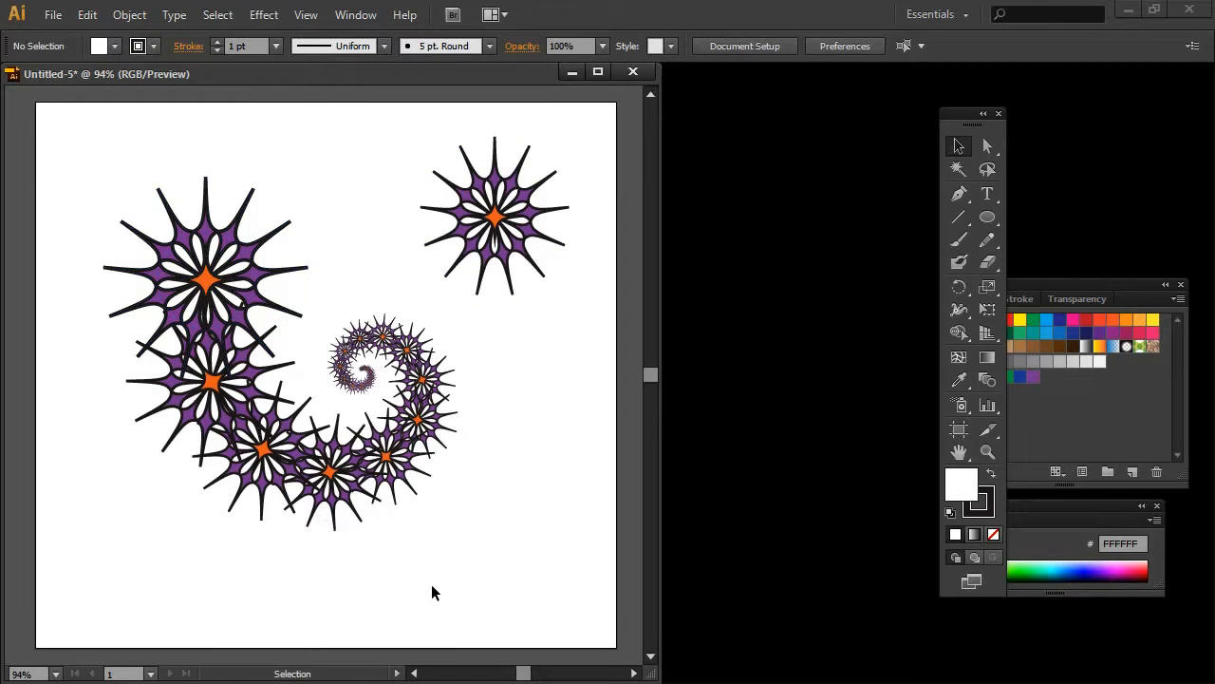
mouse_move(351, 541)
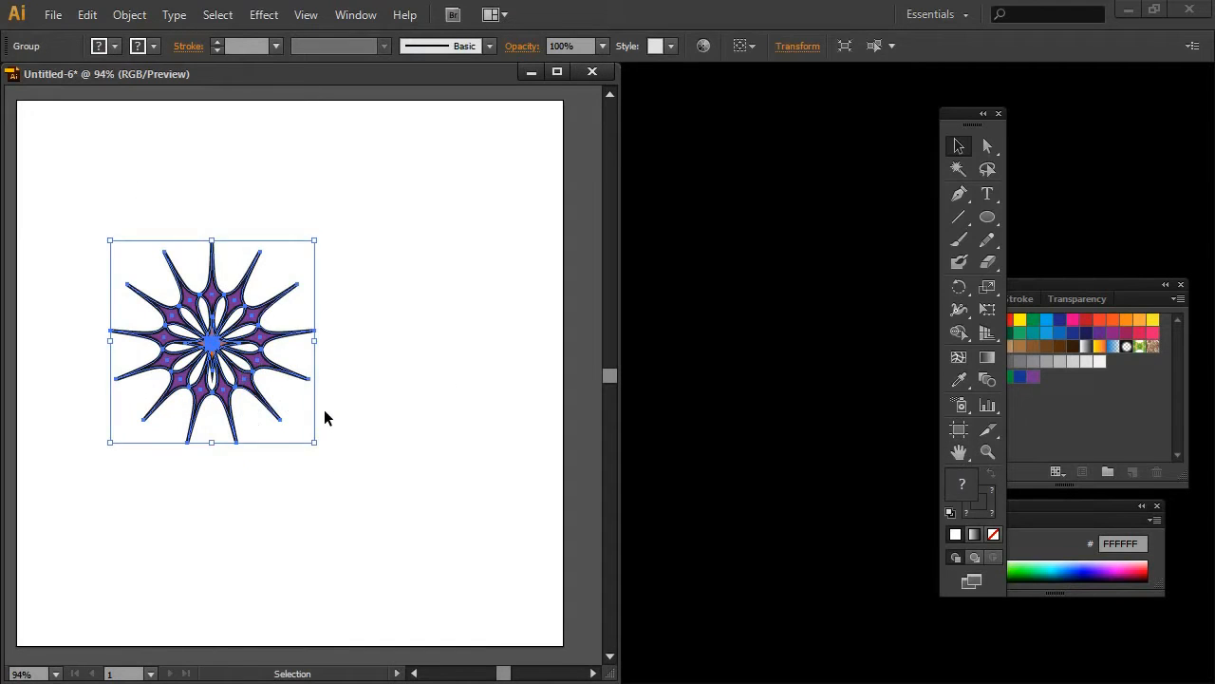
Reselect the starburst and reach Effect > Distort & Transform > Transform.
left_click(353, 444)
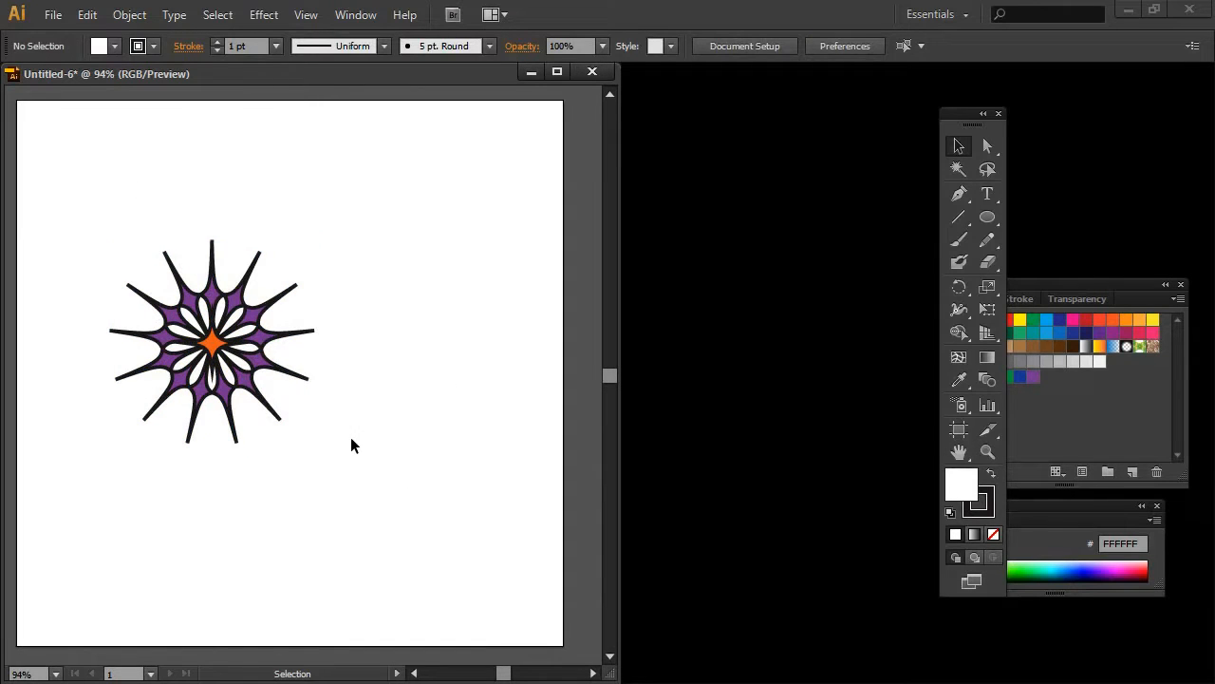
left_click(211, 342)
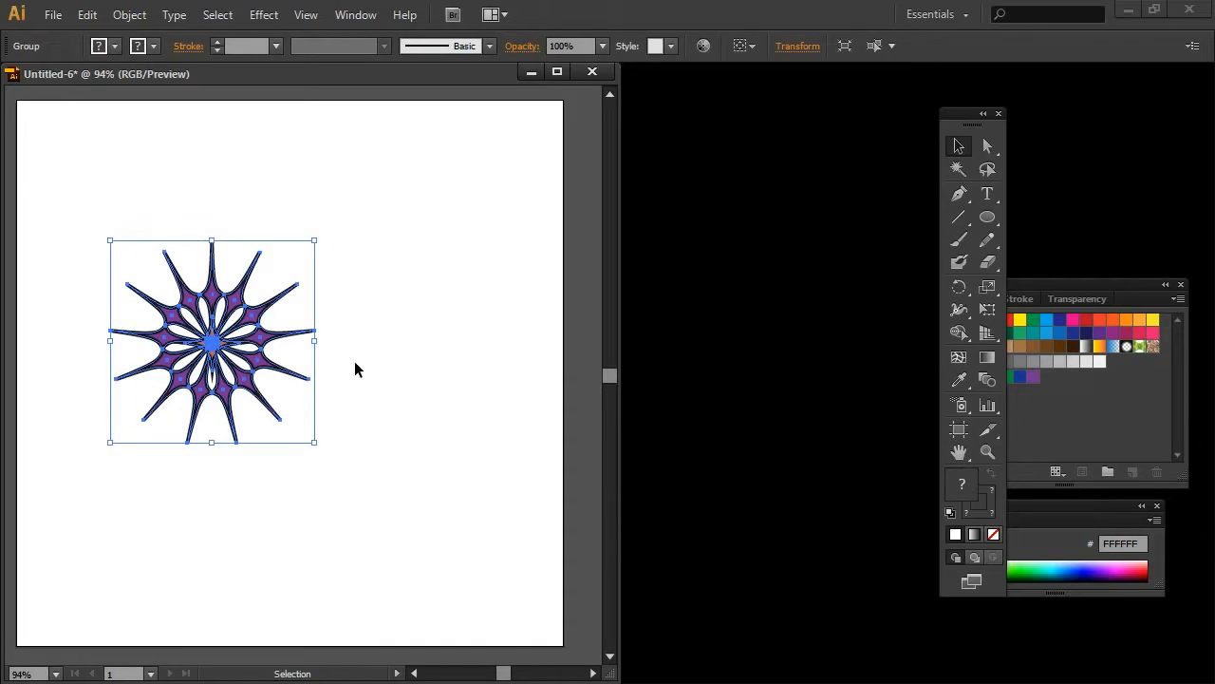
left_click(262, 15)
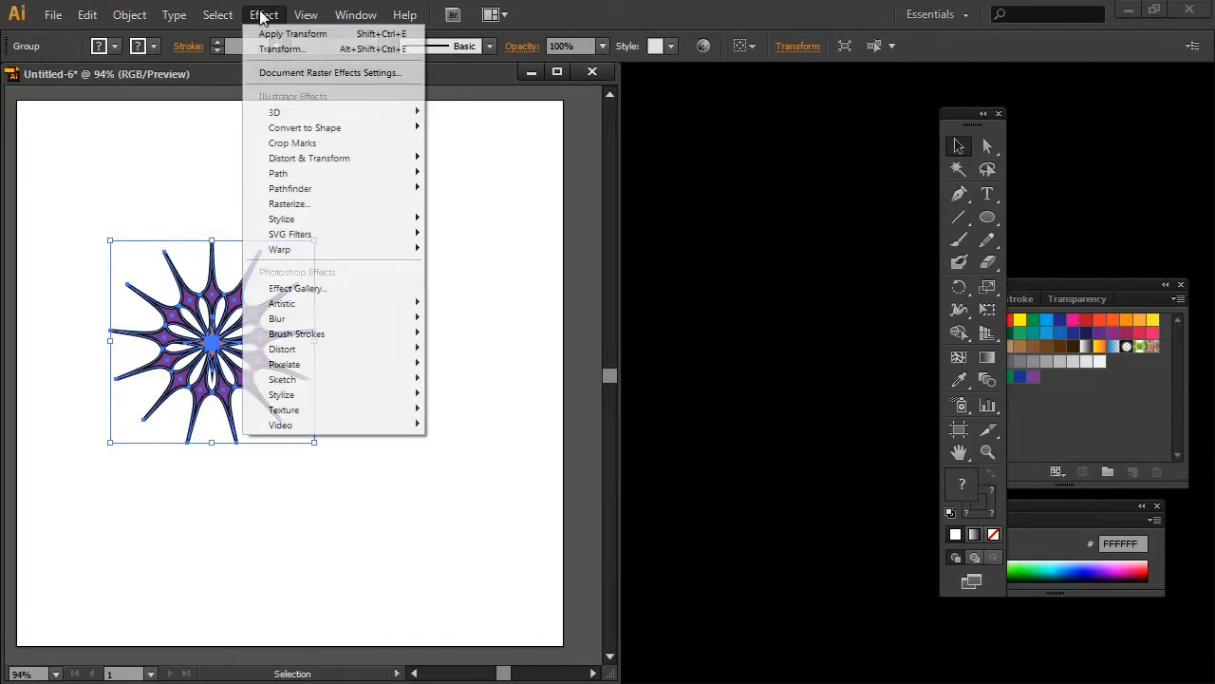
mouse_move(308, 158)
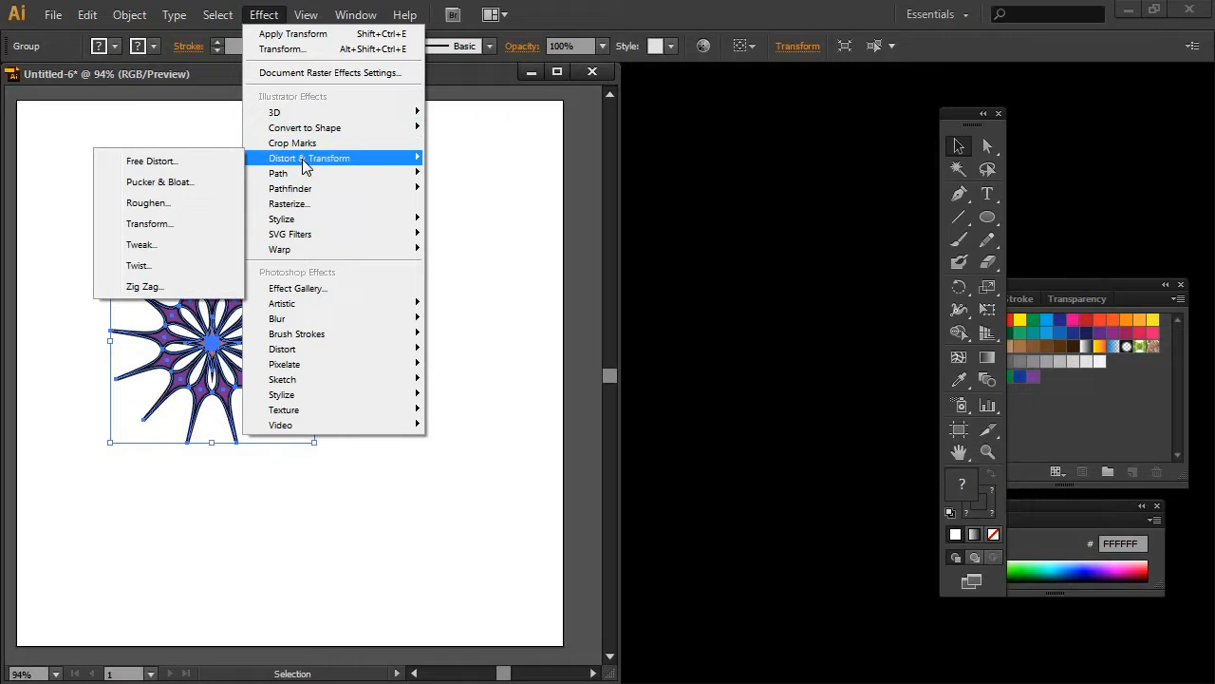
mouse_move(148, 224)
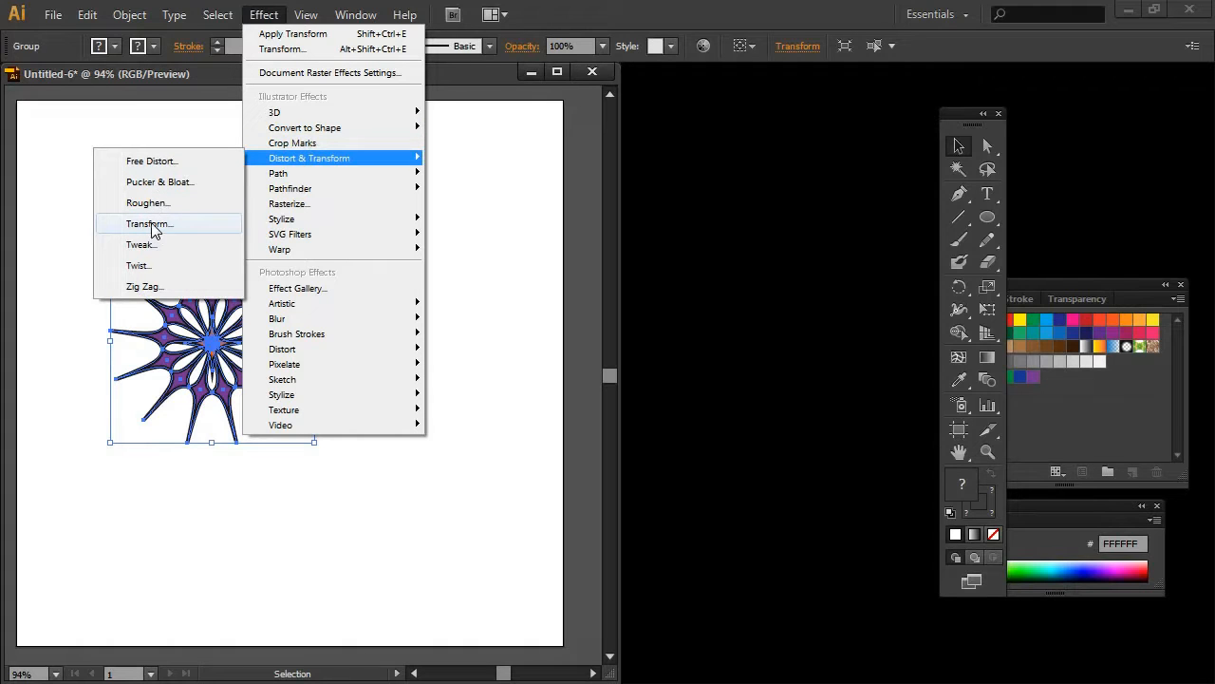
left_click(148, 224)
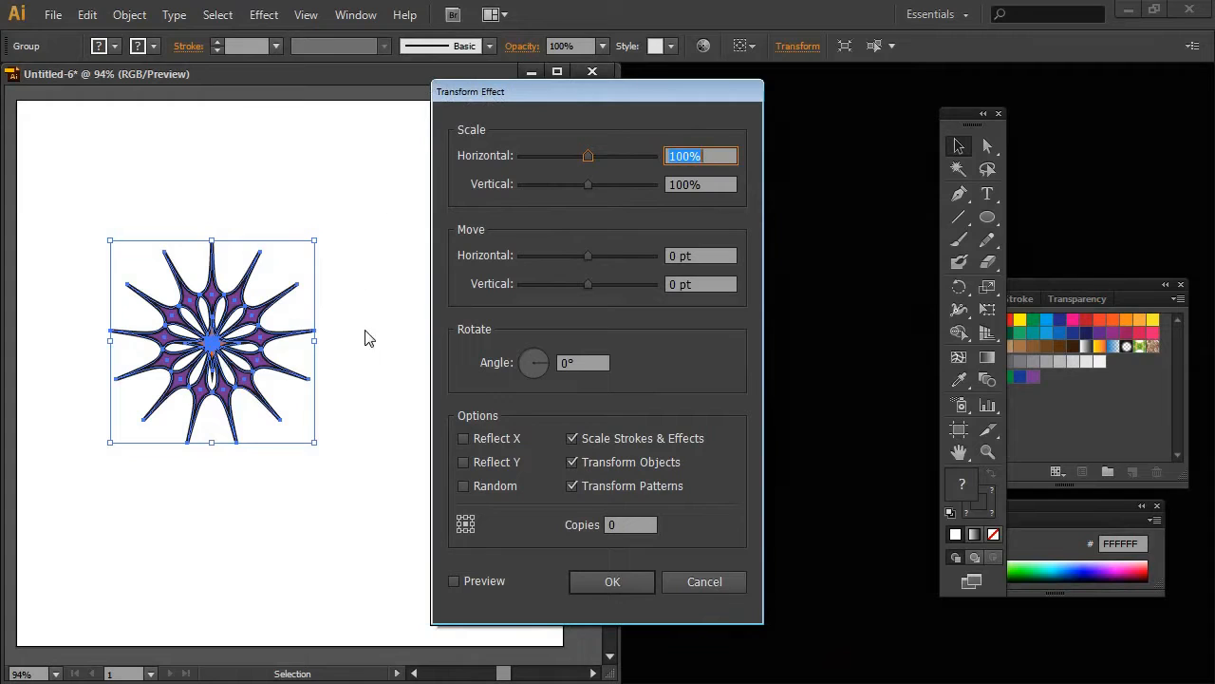
mouse_move(361, 487)
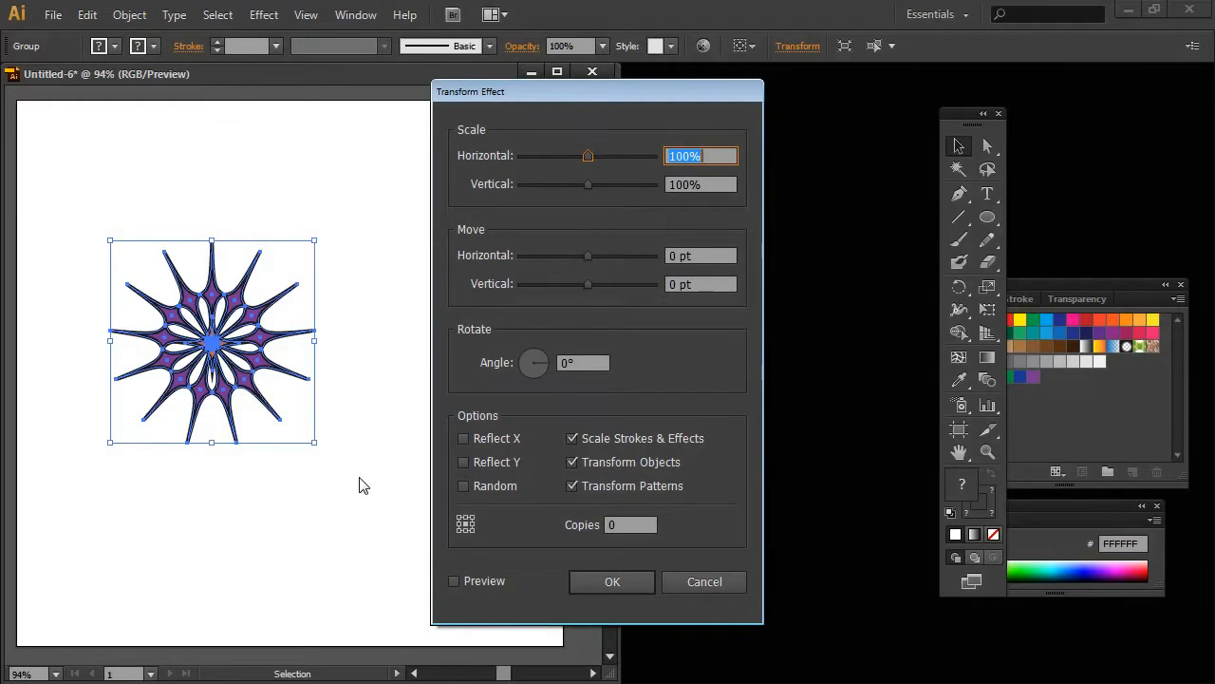
mouse_move(483, 182)
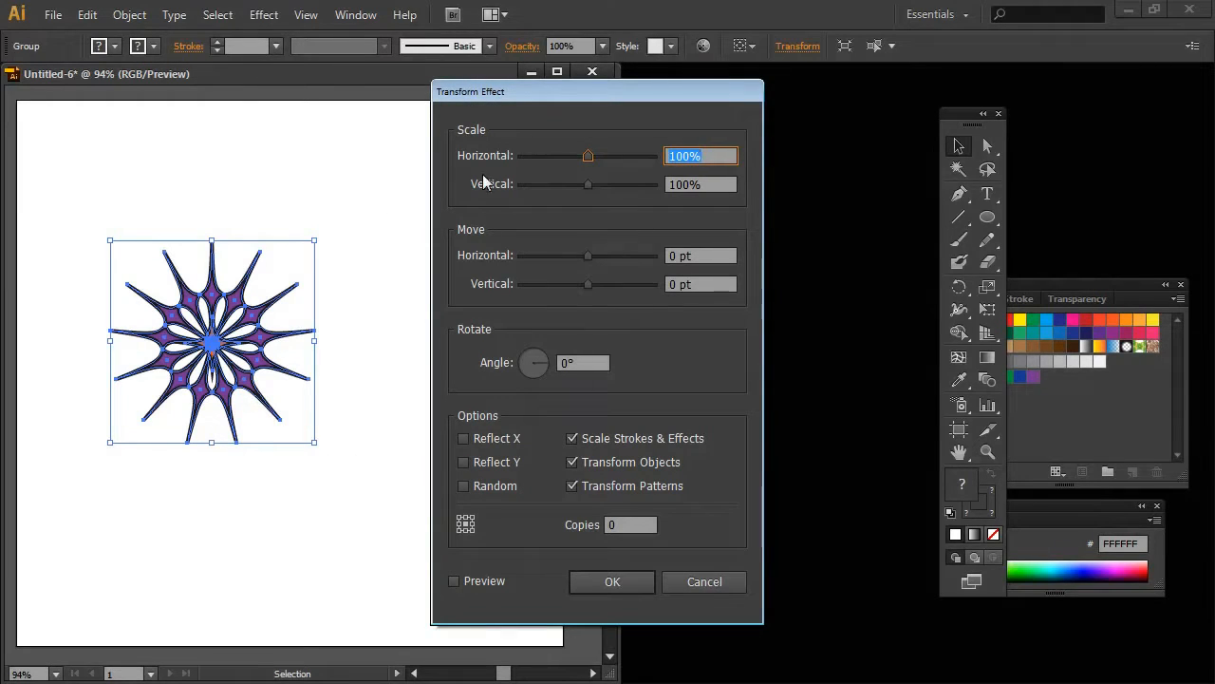
mouse_move(570, 512)
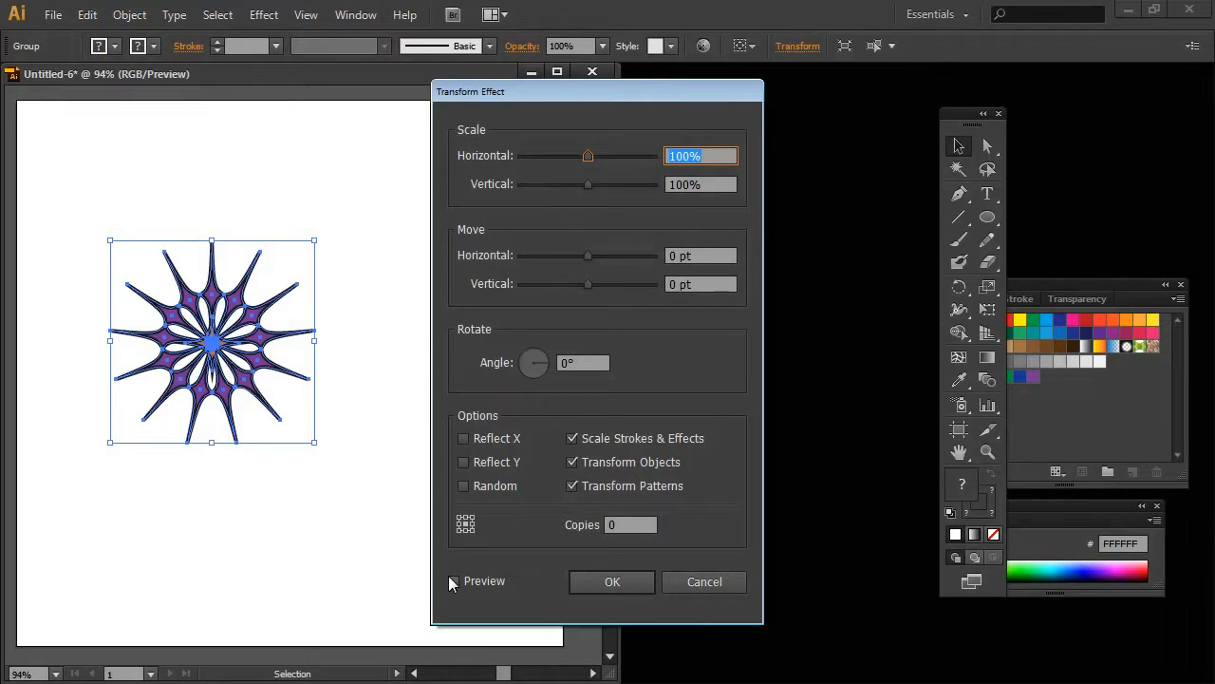
Enable Preview and enter 20 copies for the Transform effect.
left_click(453, 581)
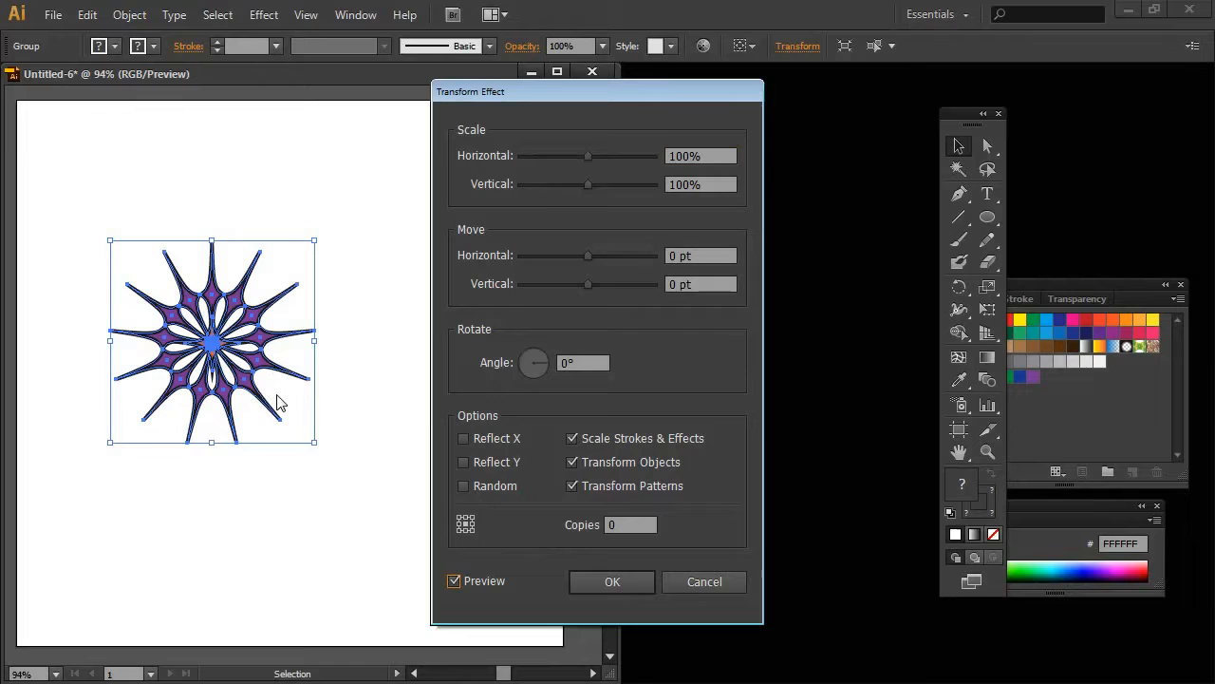
mouse_move(345, 448)
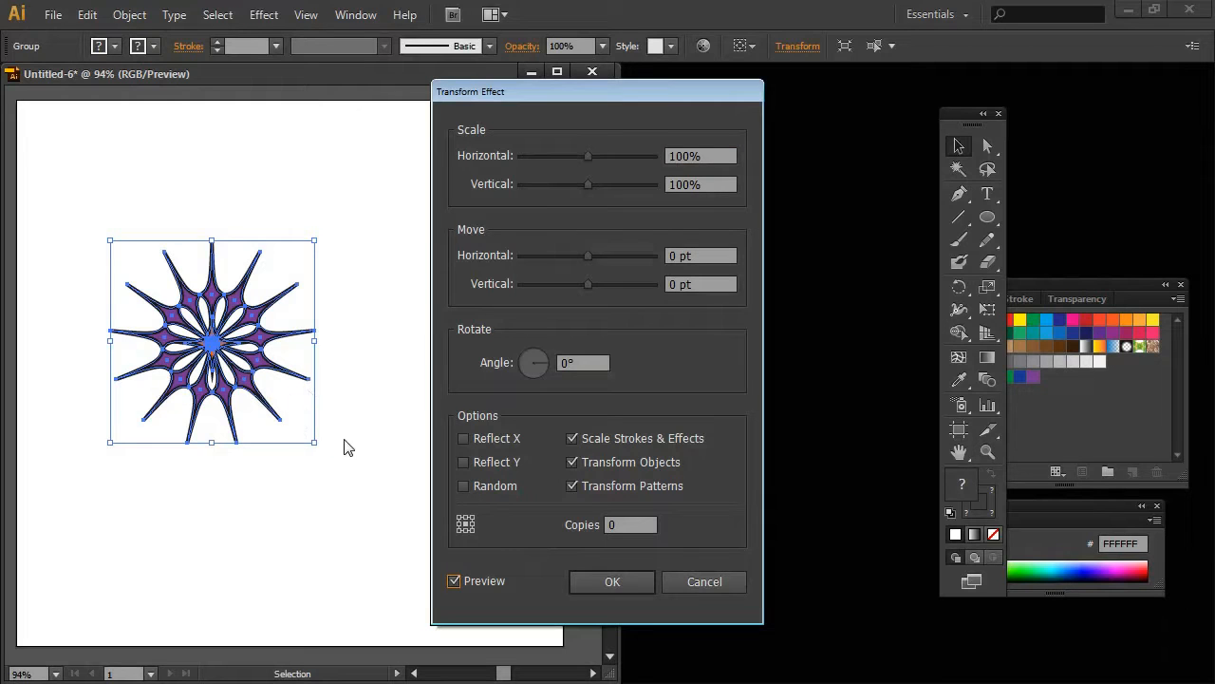
mouse_move(380, 193)
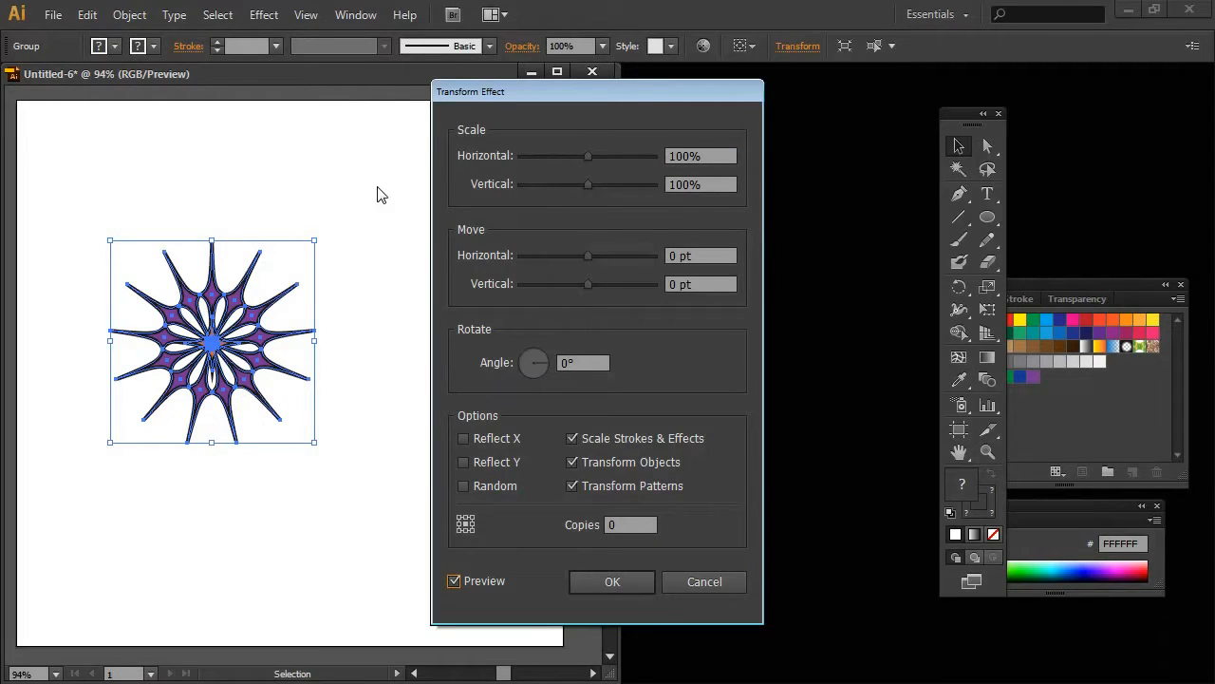
mouse_move(251, 330)
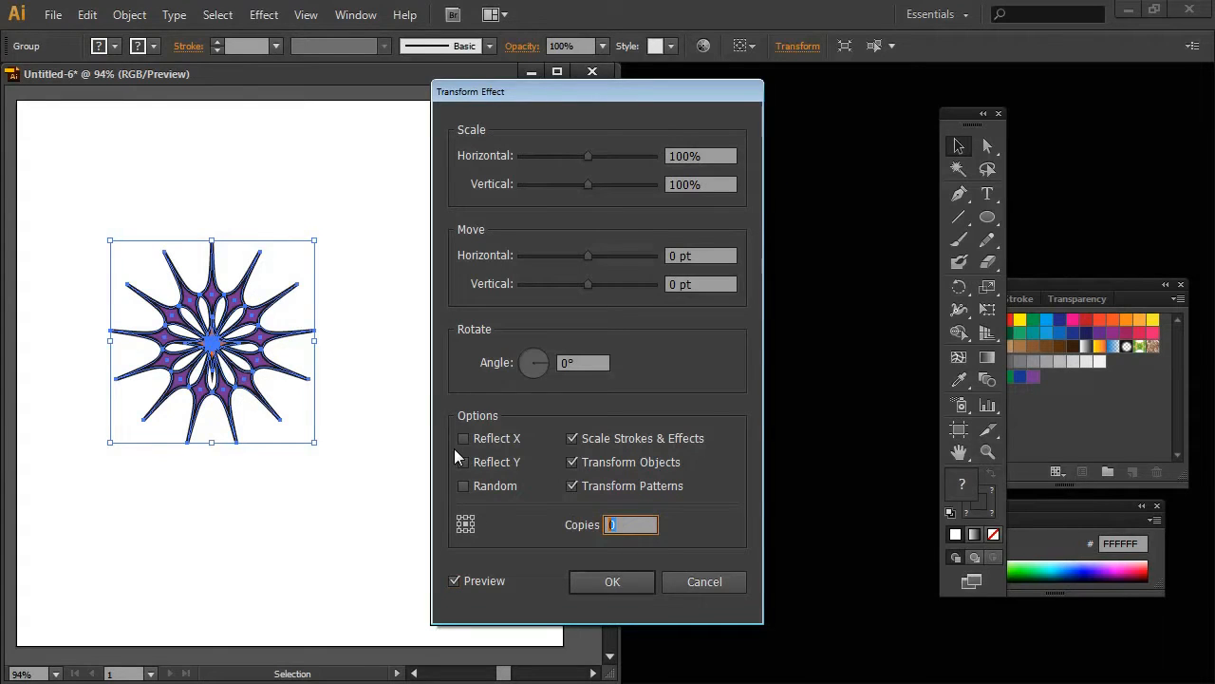
type("20")
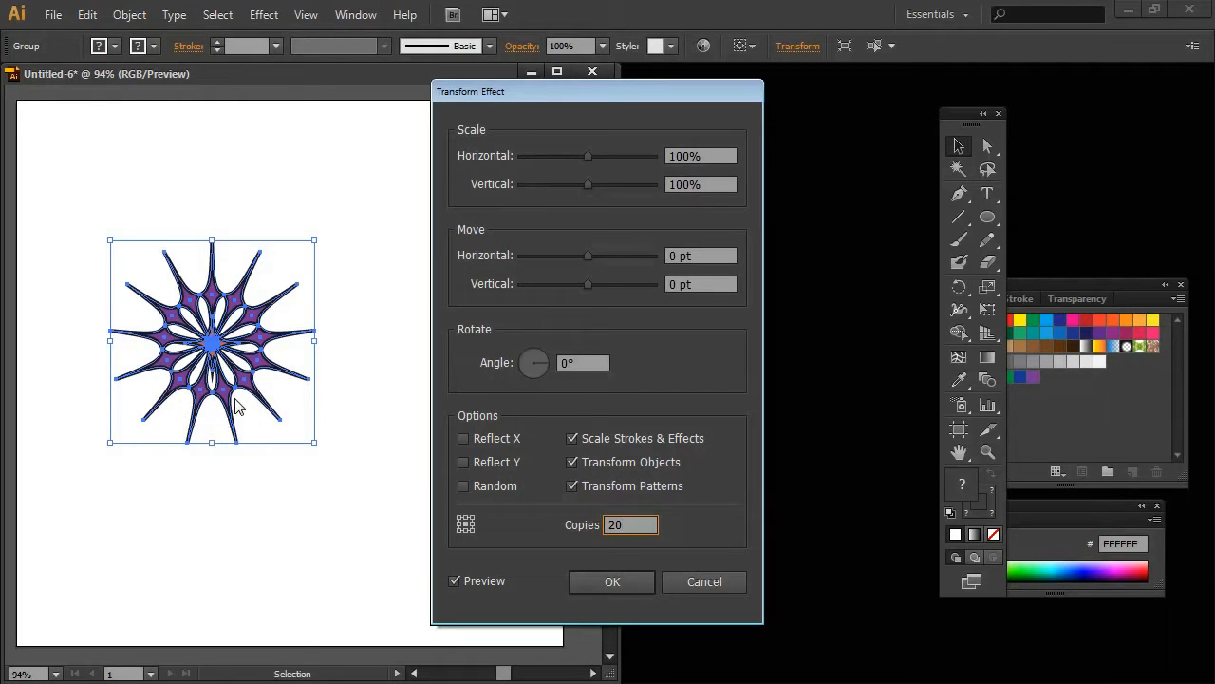
mouse_move(390, 541)
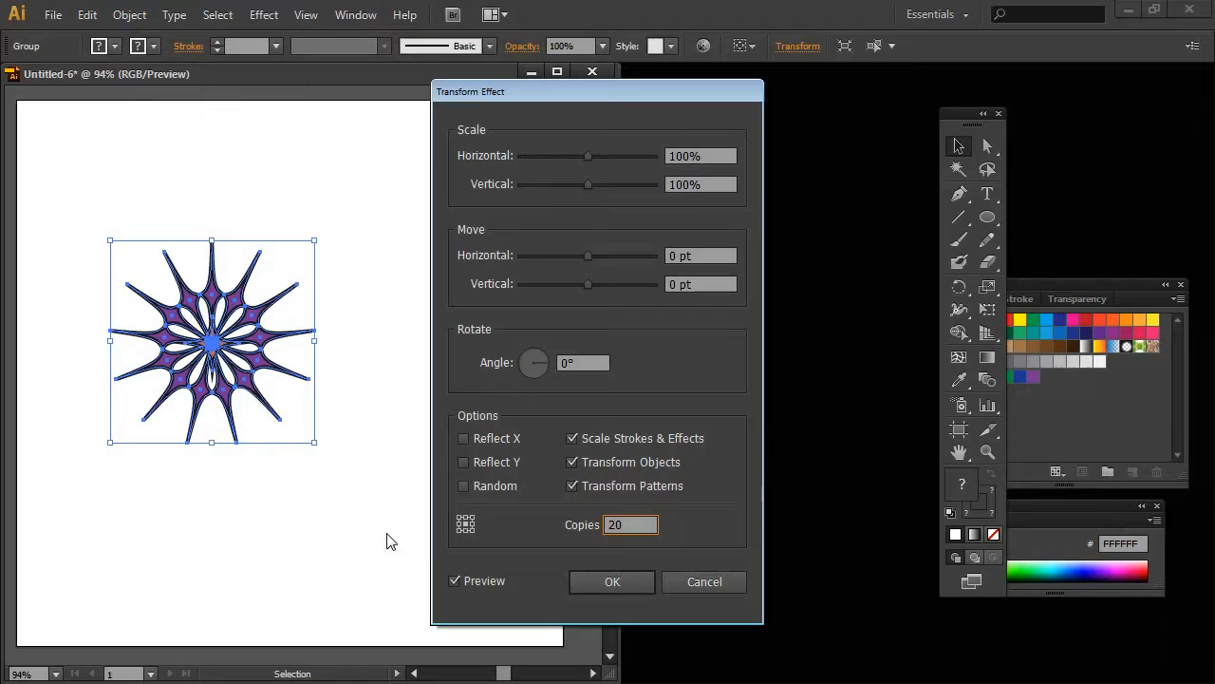
mouse_move(547, 368)
type("30")
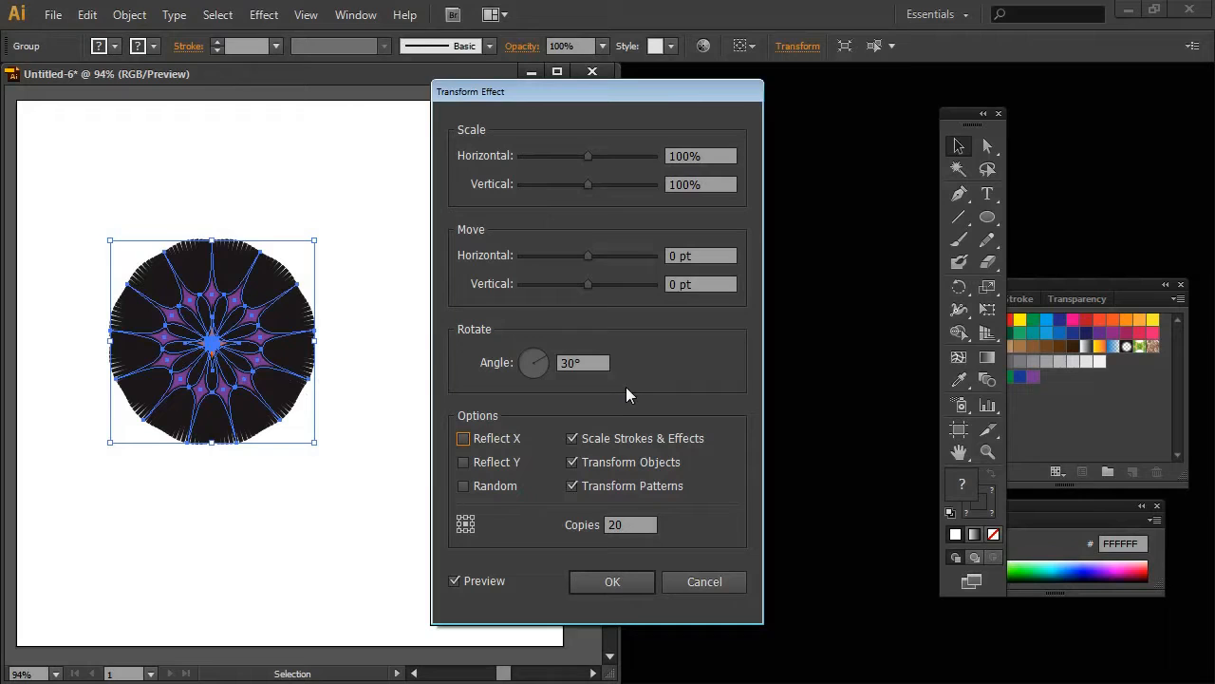
mouse_move(182, 387)
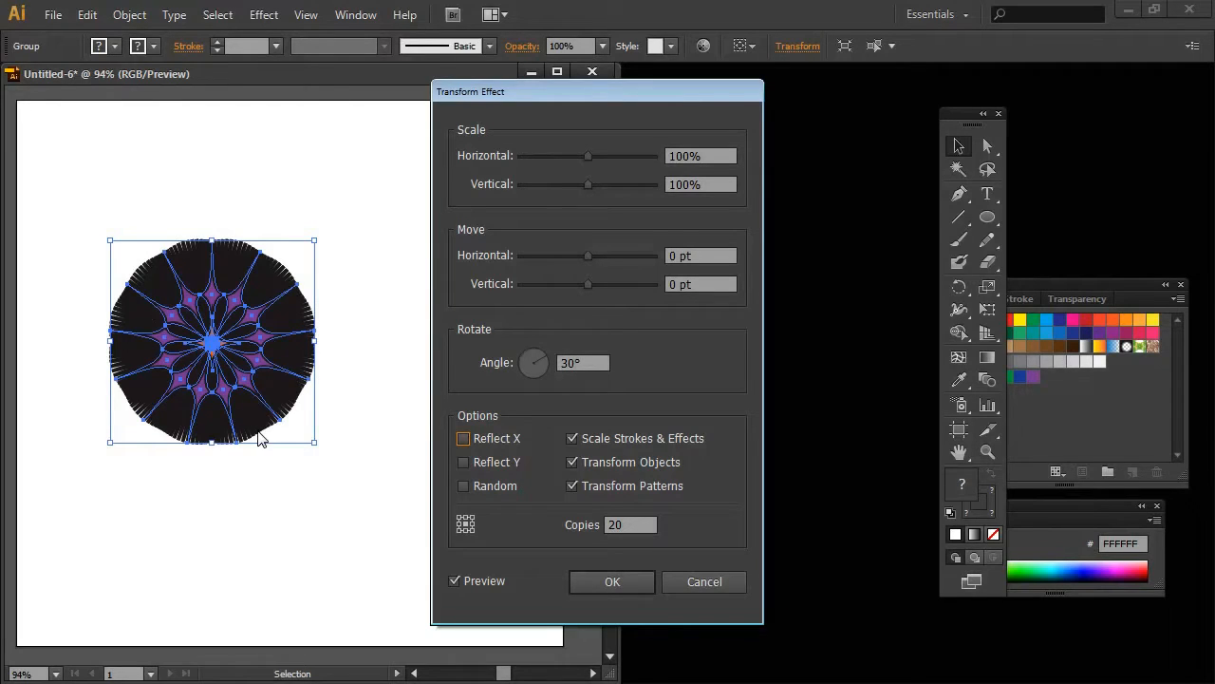
mouse_move(250, 399)
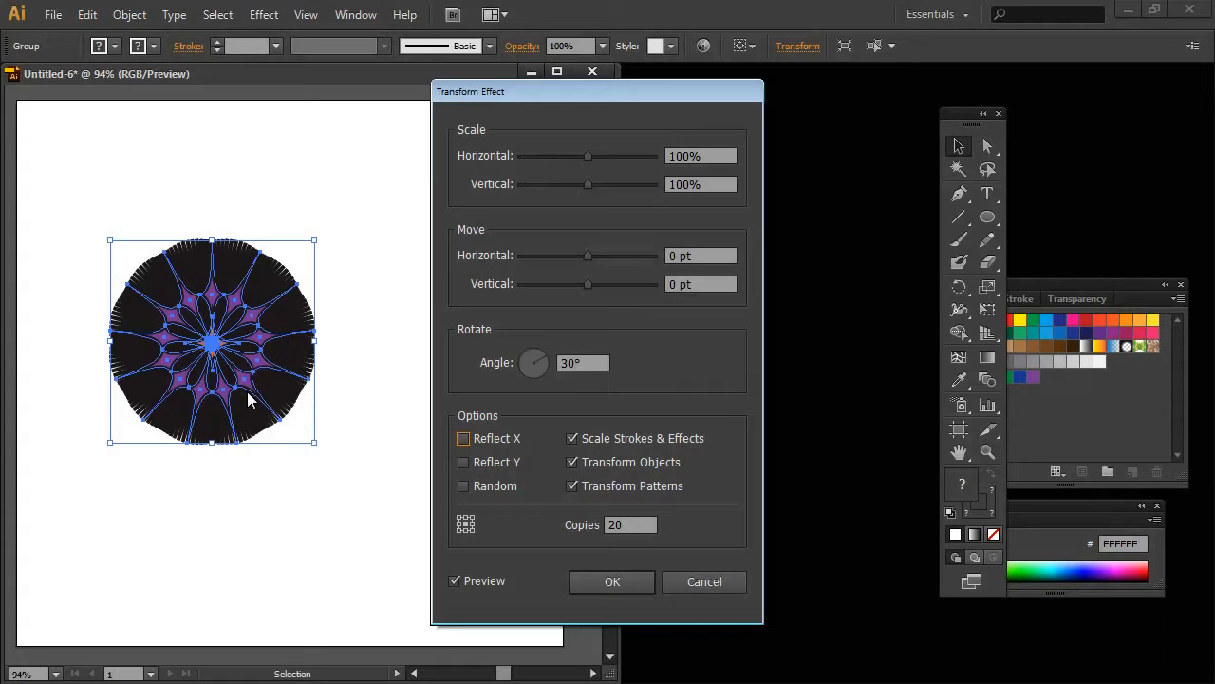
mouse_move(437, 188)
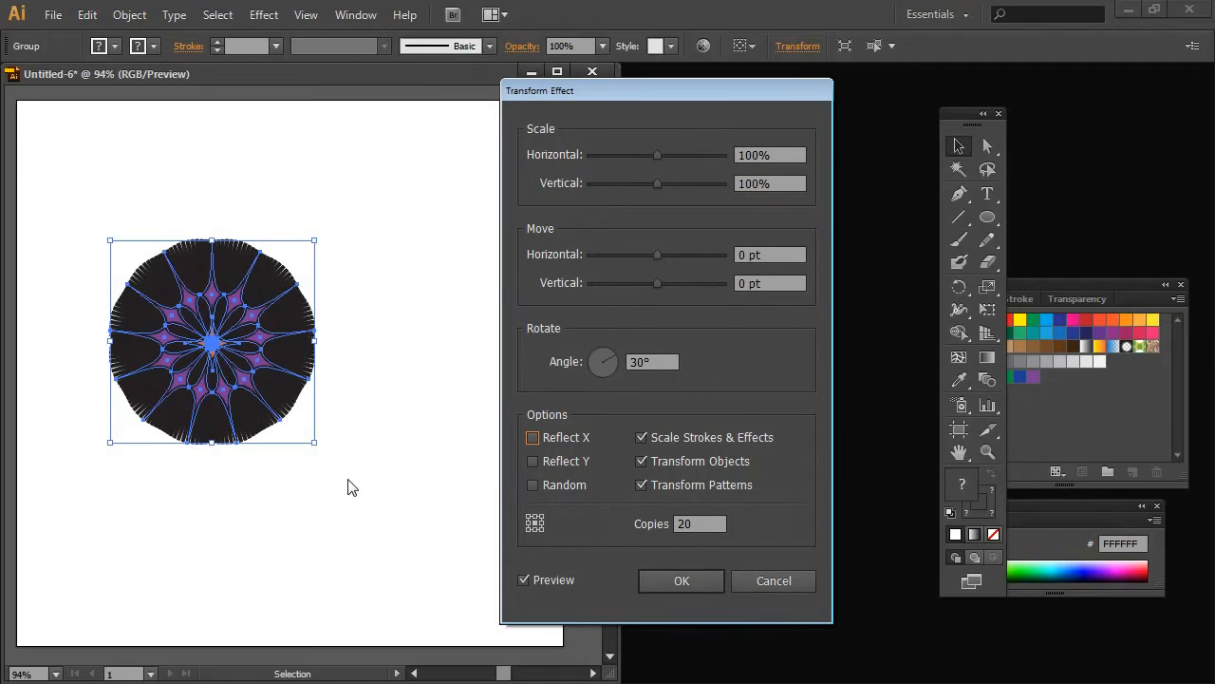
mouse_move(249, 363)
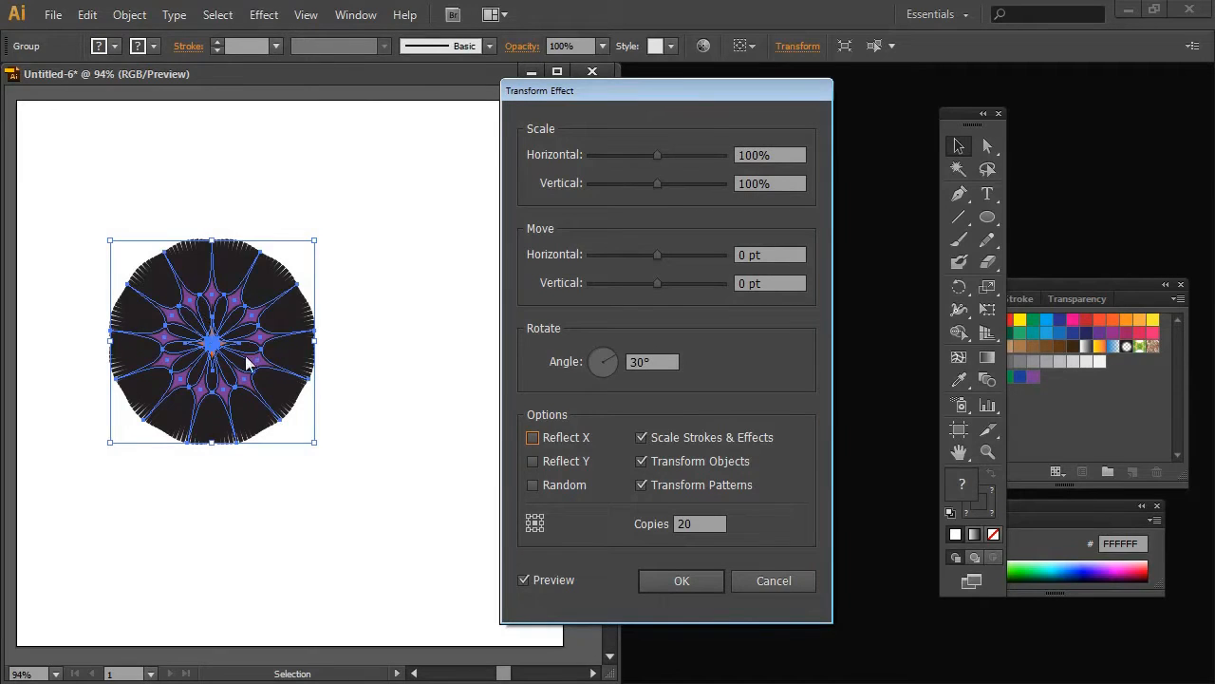
mouse_move(465, 239)
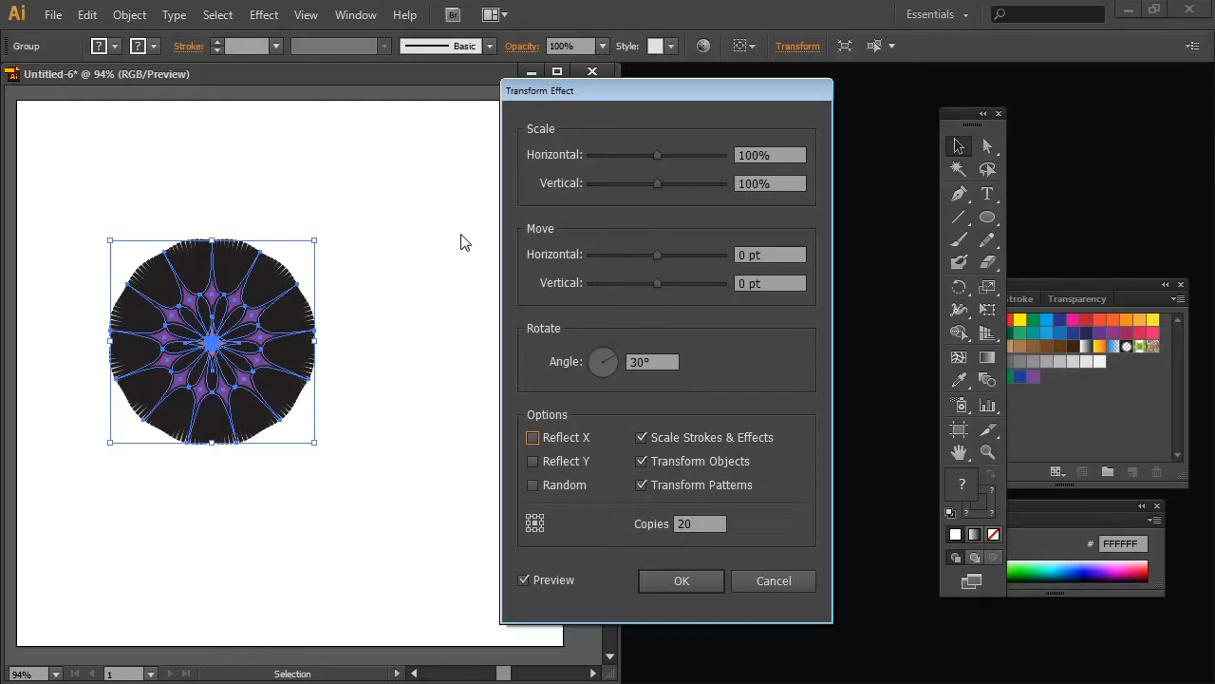
mouse_move(452, 258)
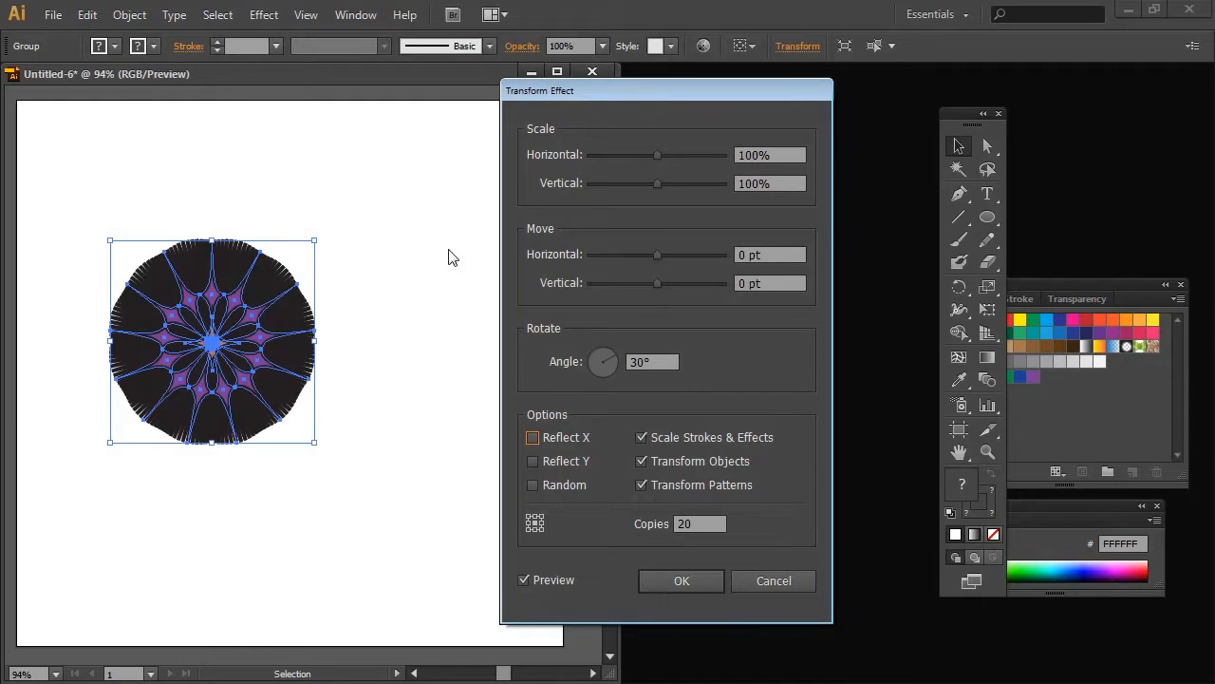
mouse_move(209, 332)
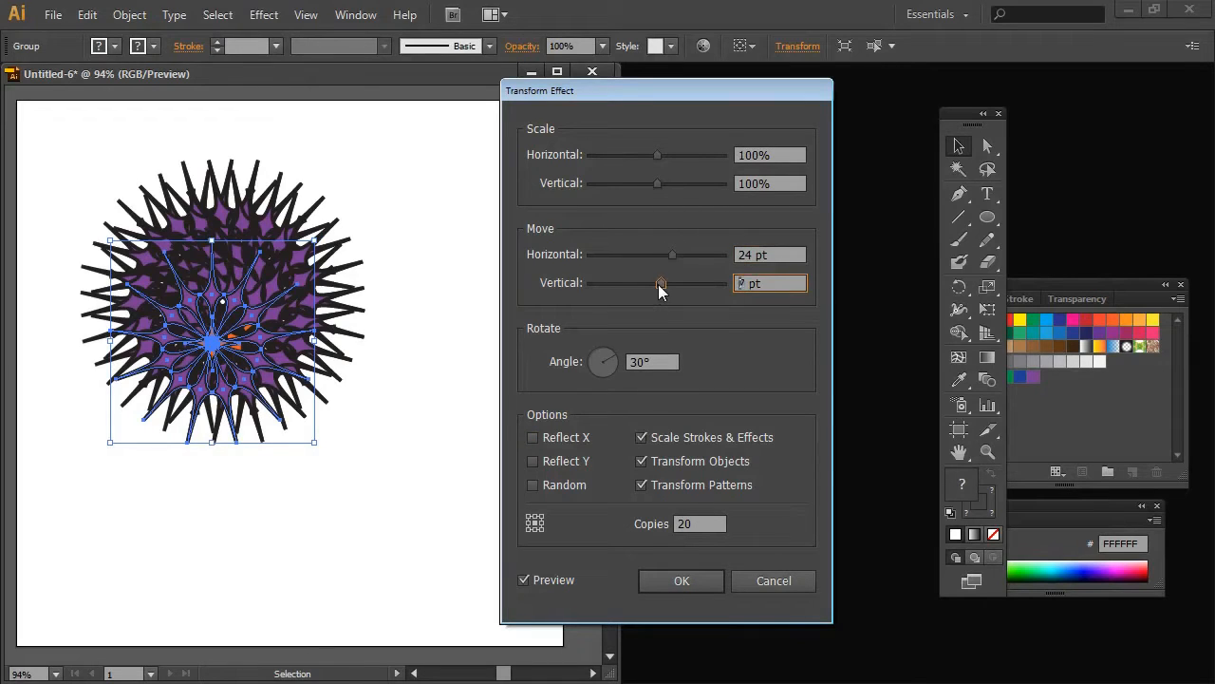
Set the vertical Move offset to 24 pt for each copy.
left_click_drag(661, 283, 674, 283)
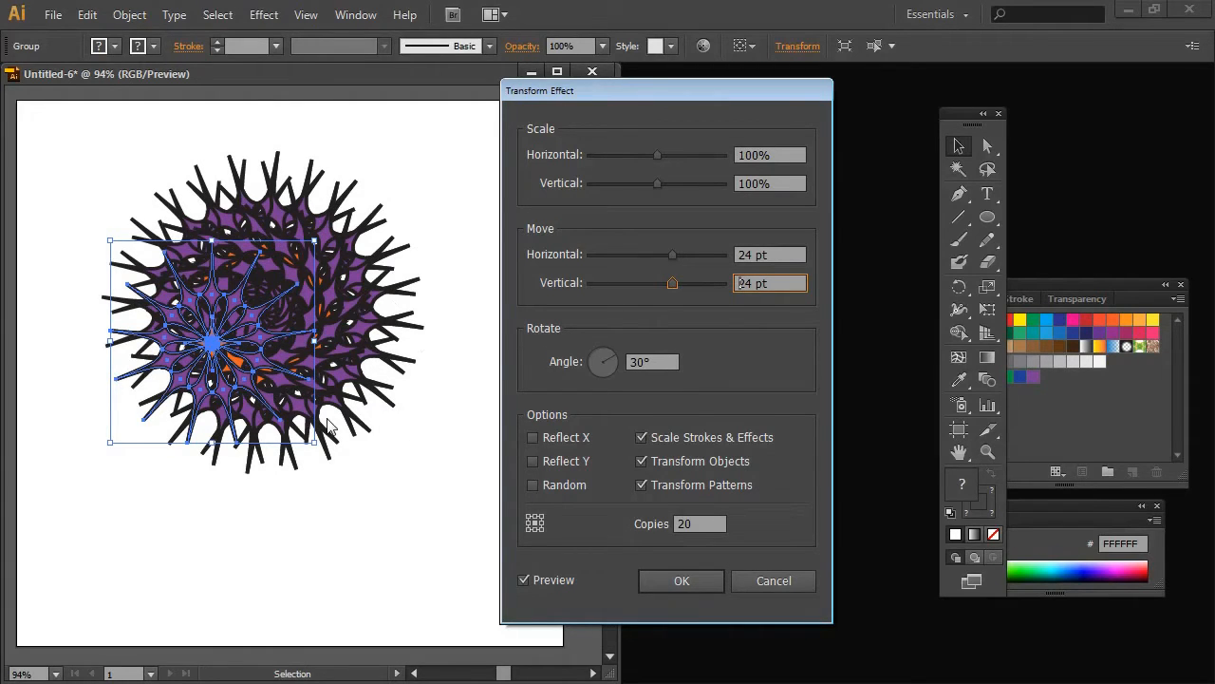
mouse_move(326, 422)
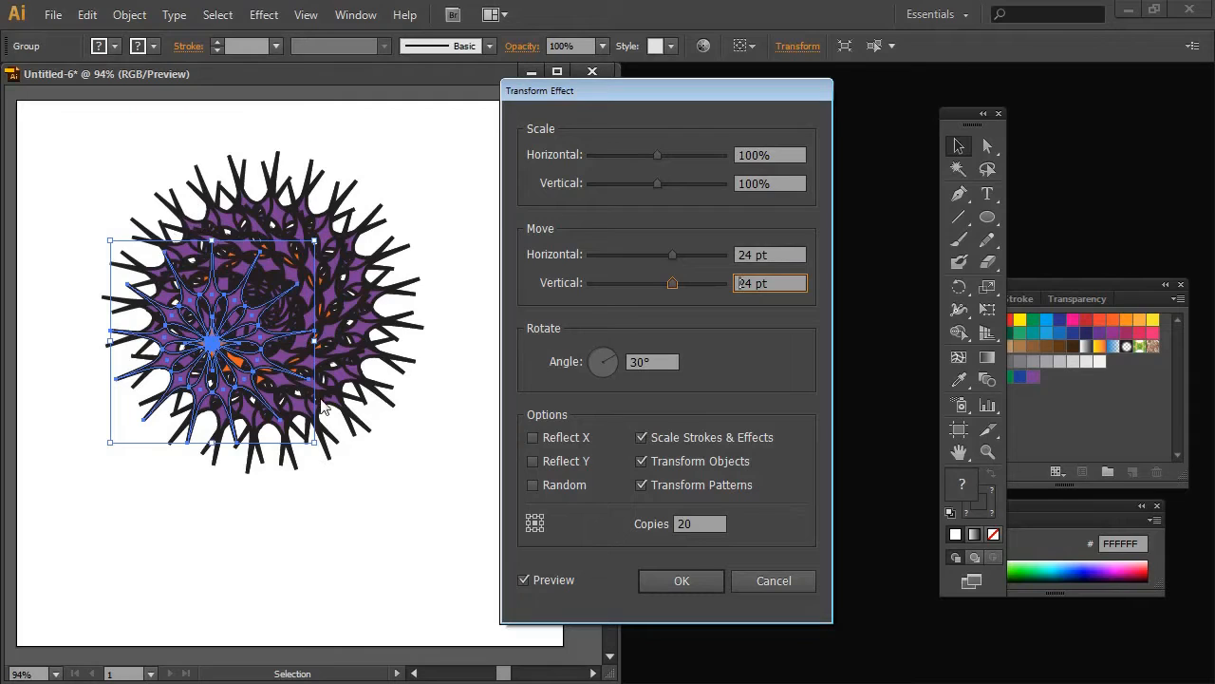
mouse_move(397, 474)
type("85")
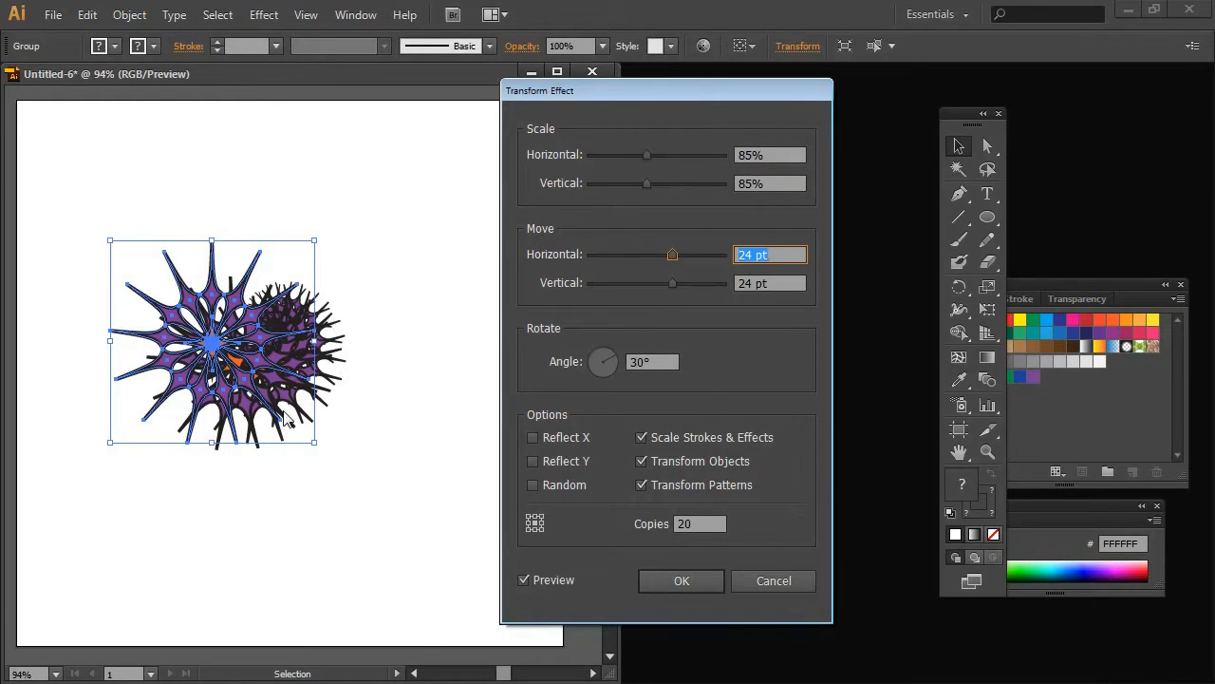
mouse_move(330, 410)
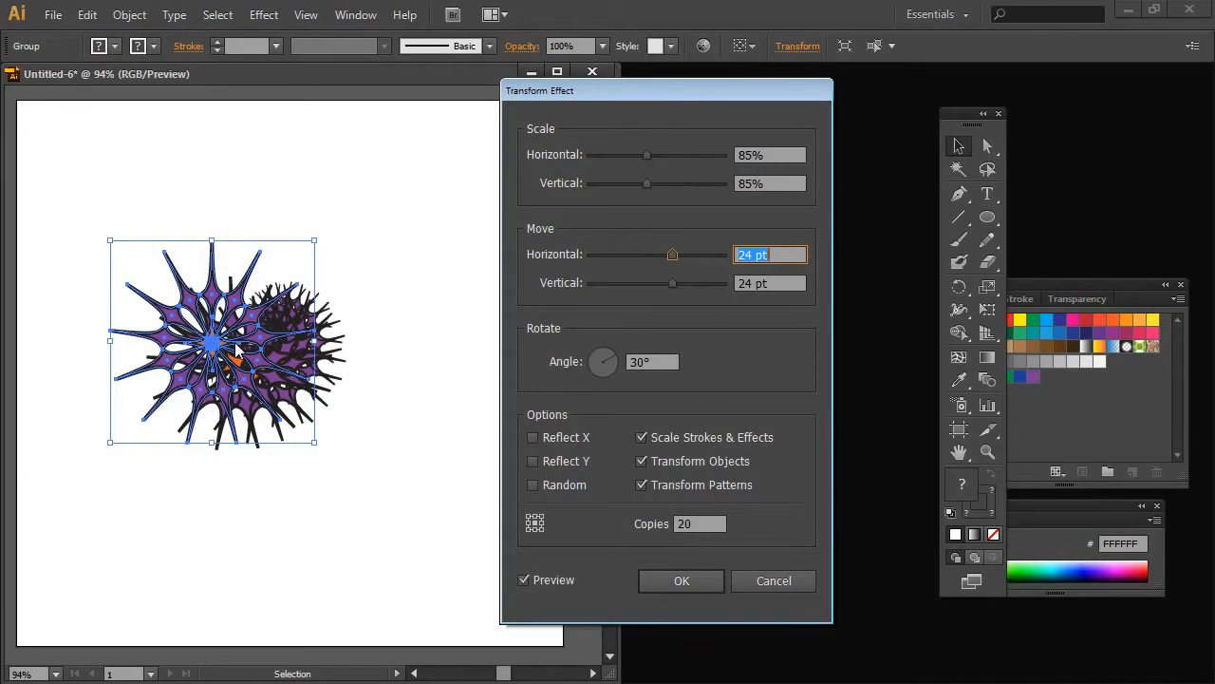
mouse_move(281, 338)
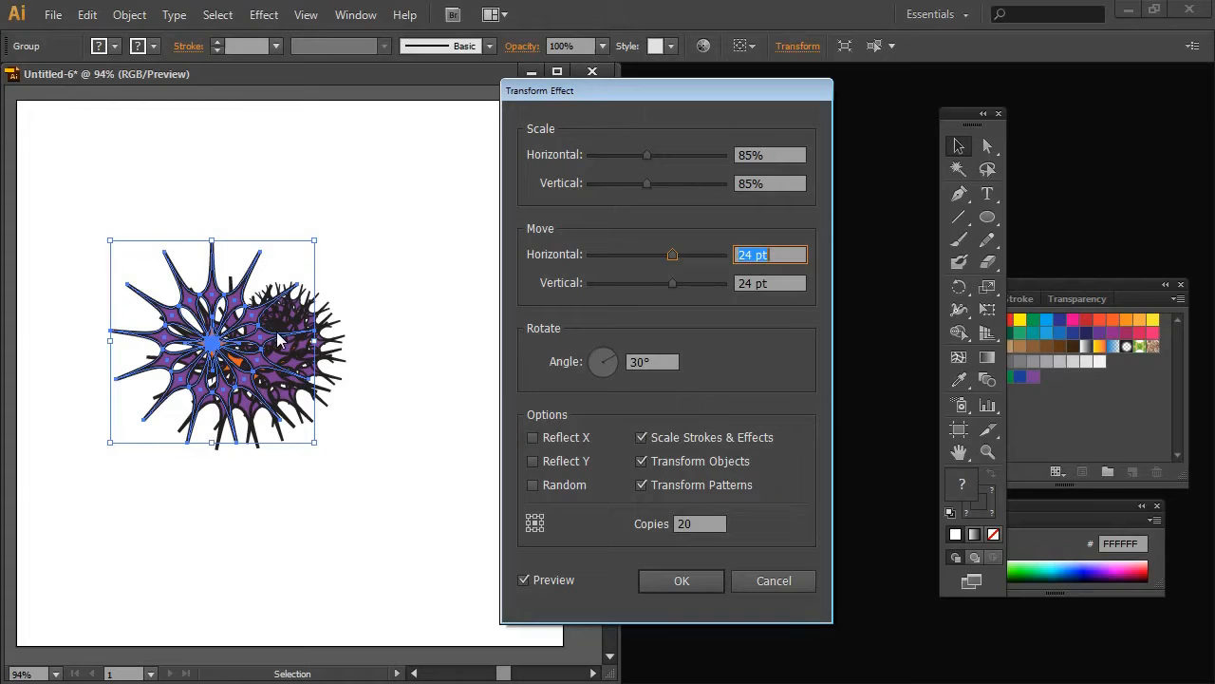
mouse_move(209, 349)
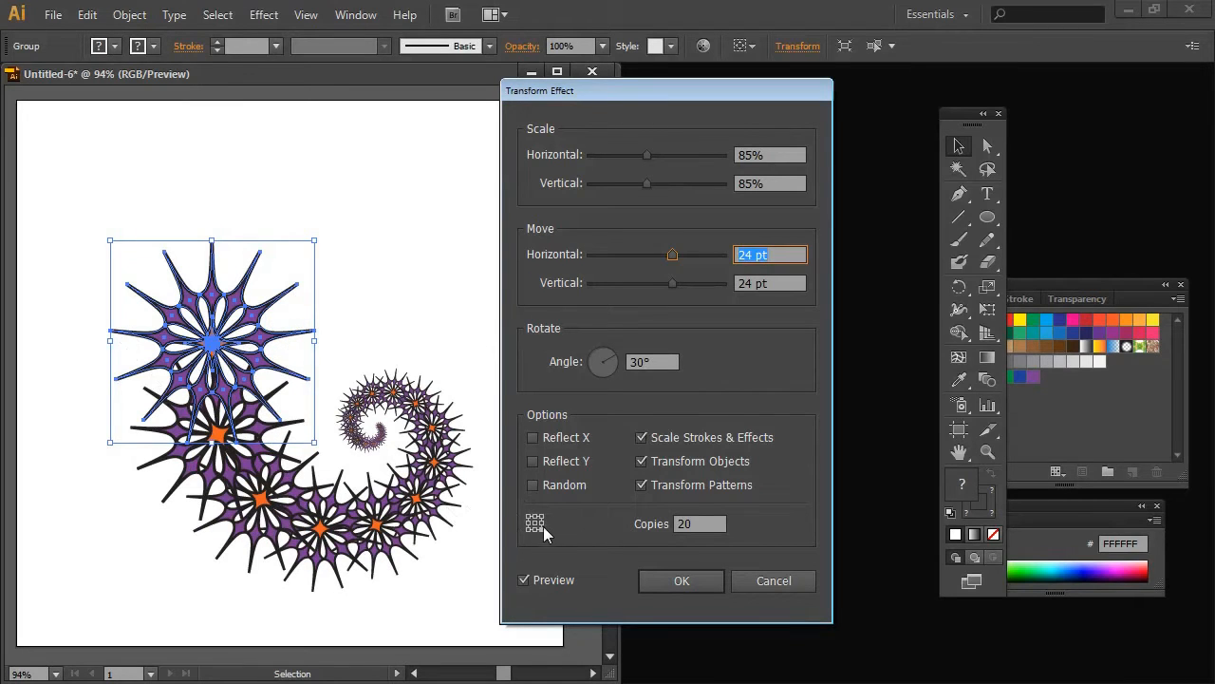
Pivot the copies around a corner reference point so they curl into a spiral.
left_click(528, 517)
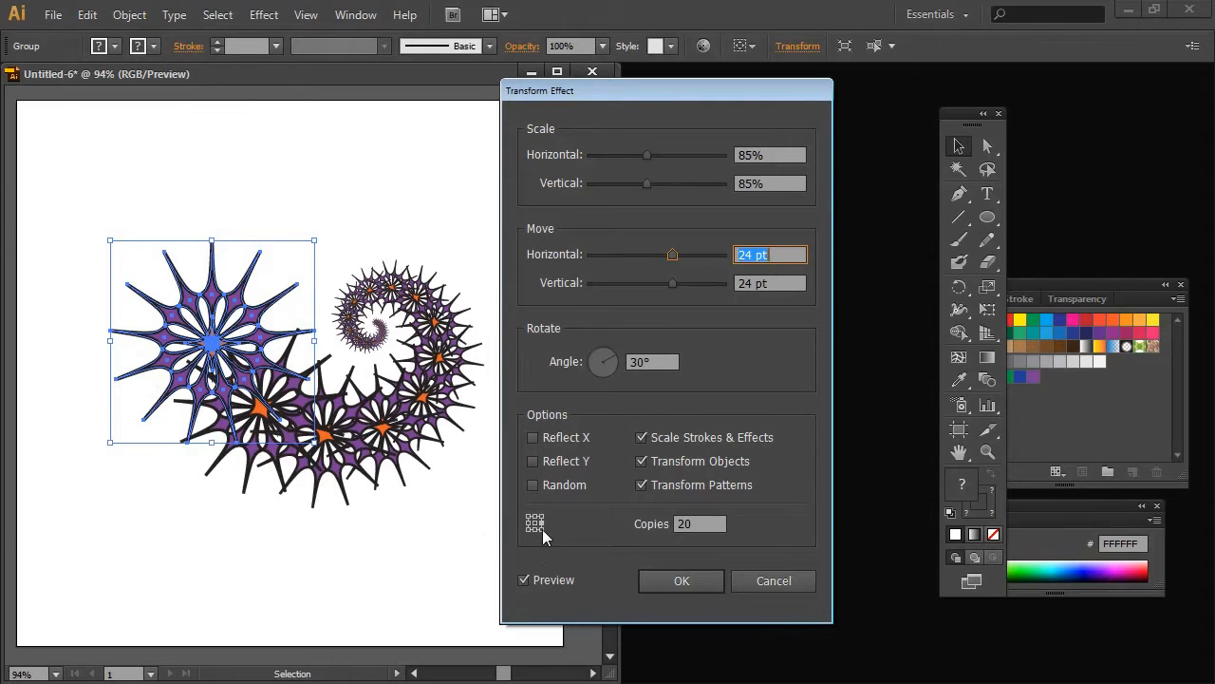
left_click(528, 516)
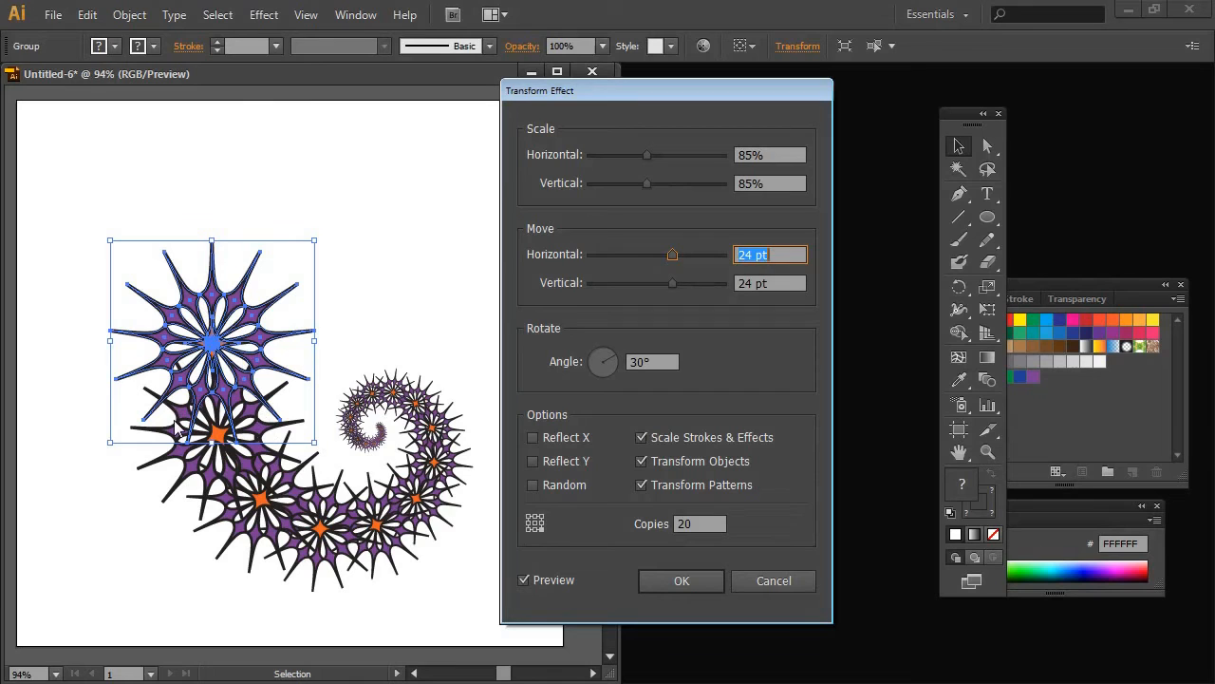
mouse_move(389, 408)
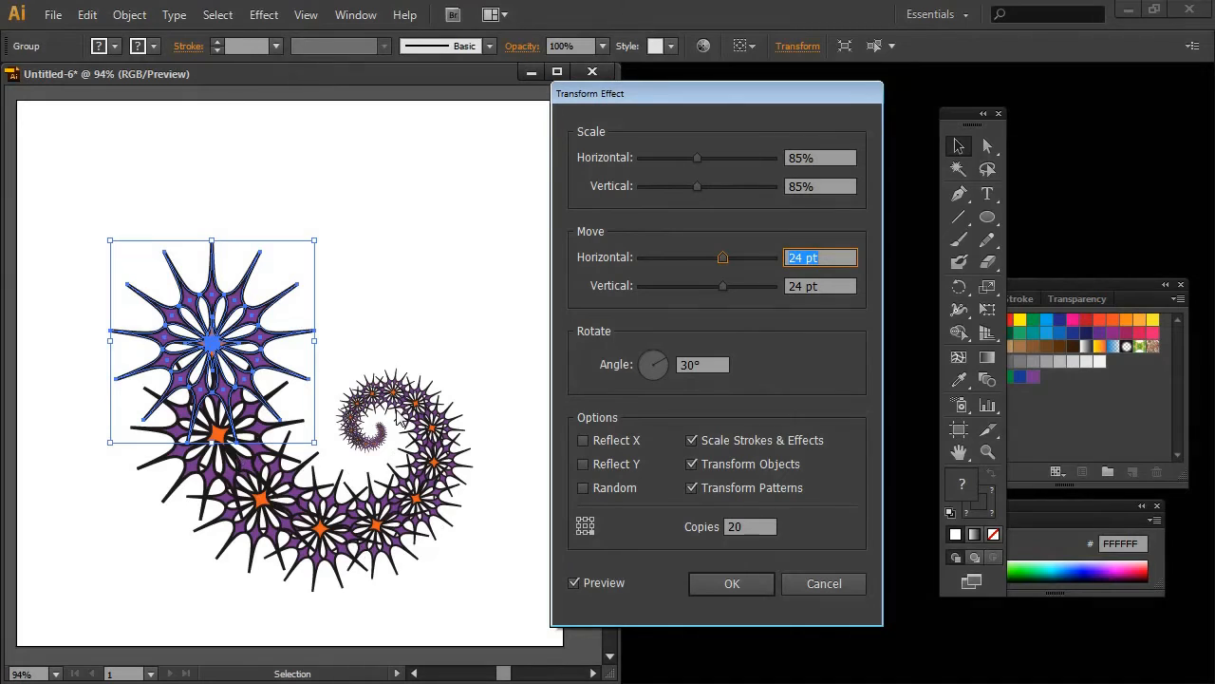
mouse_move(693, 446)
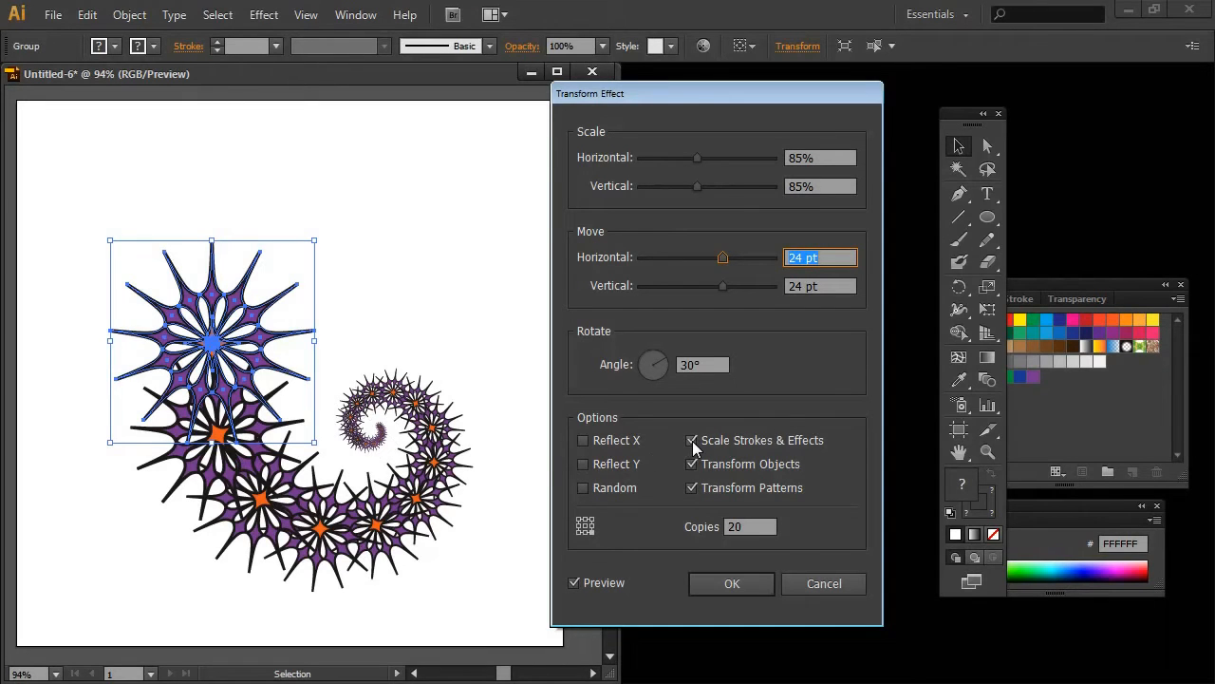
mouse_move(726, 463)
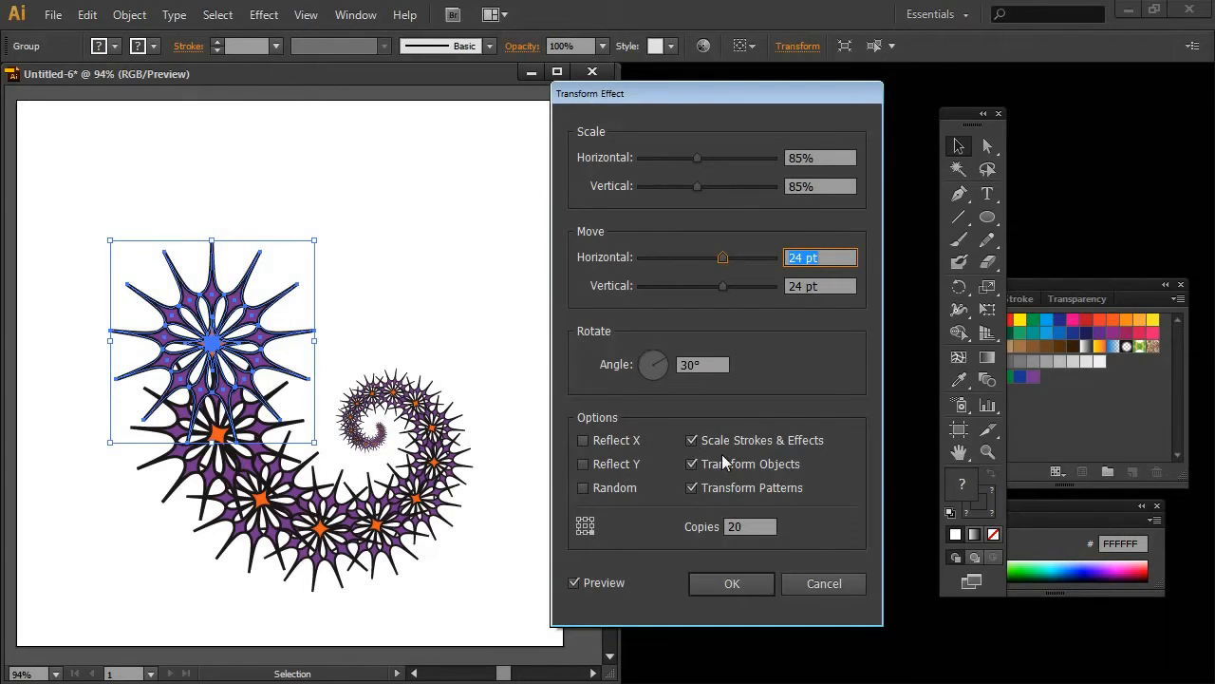
Toggle Scale Strokes & Effects off to compare, then leave it on.
left_click(691, 441)
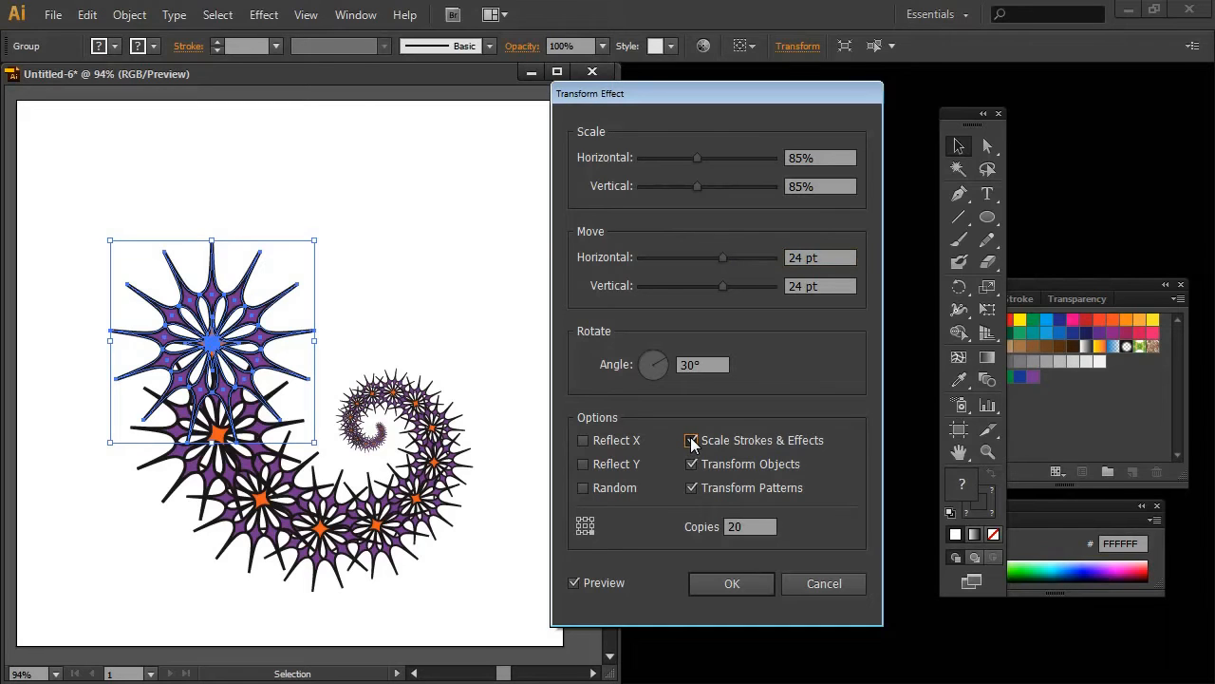
left_click(691, 441)
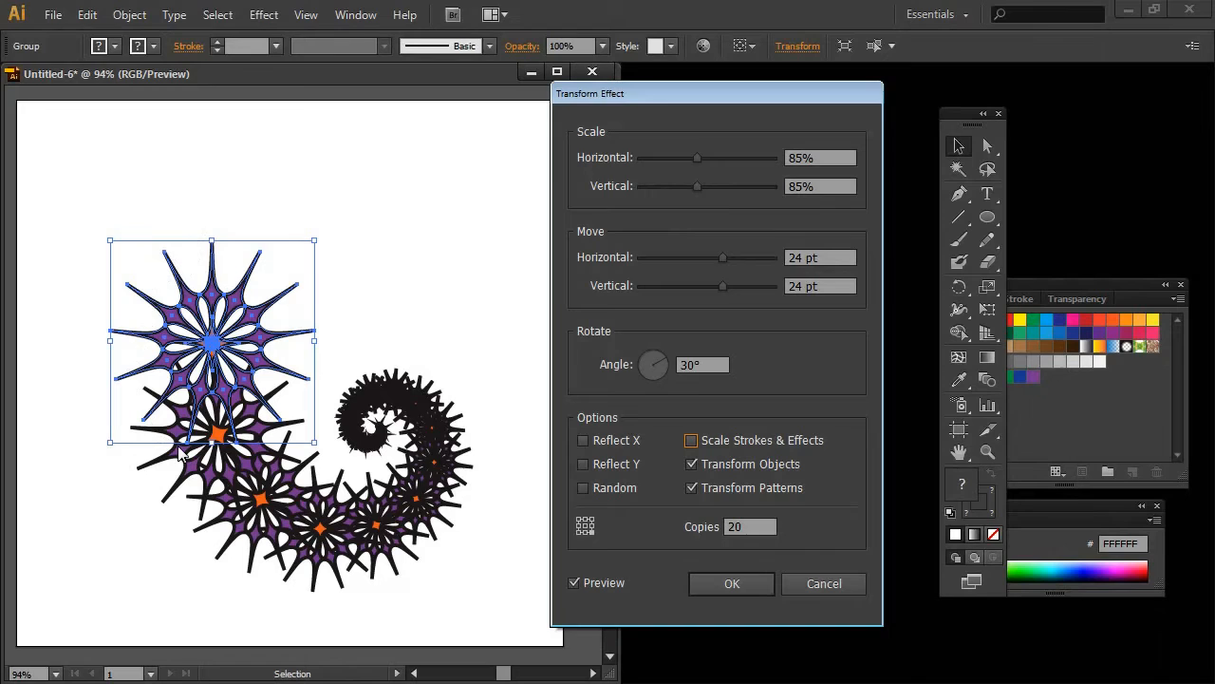
mouse_move(376, 469)
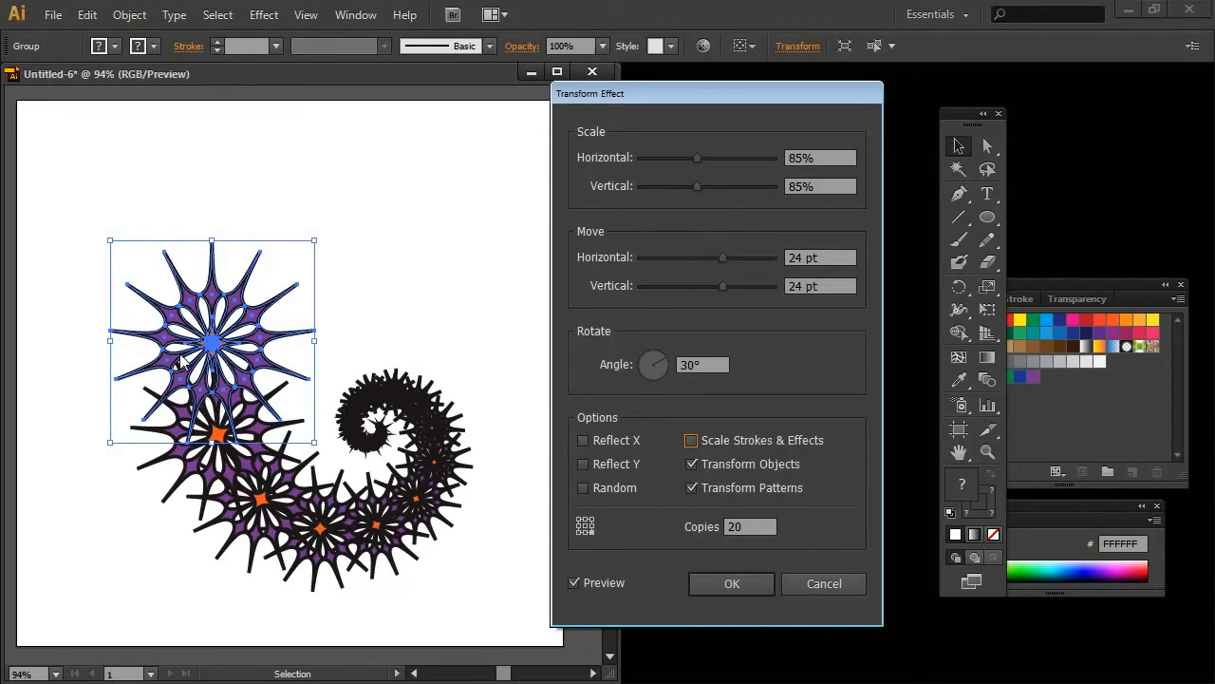
left_click(691, 441)
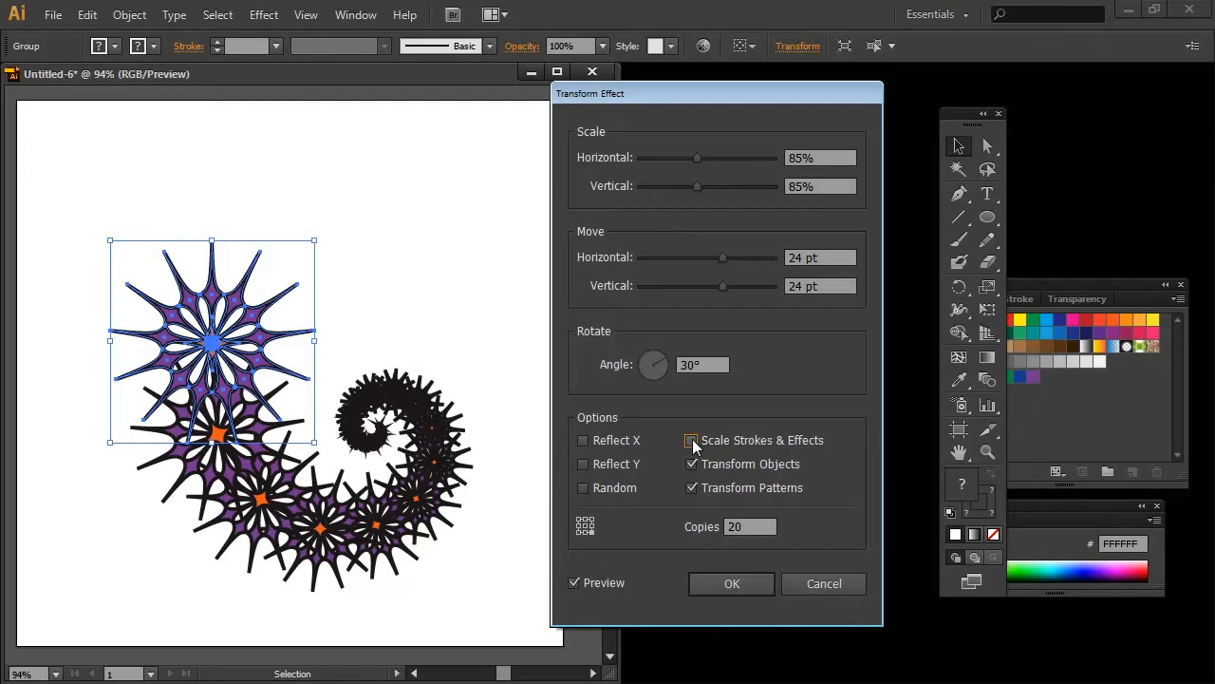
left_click(692, 440)
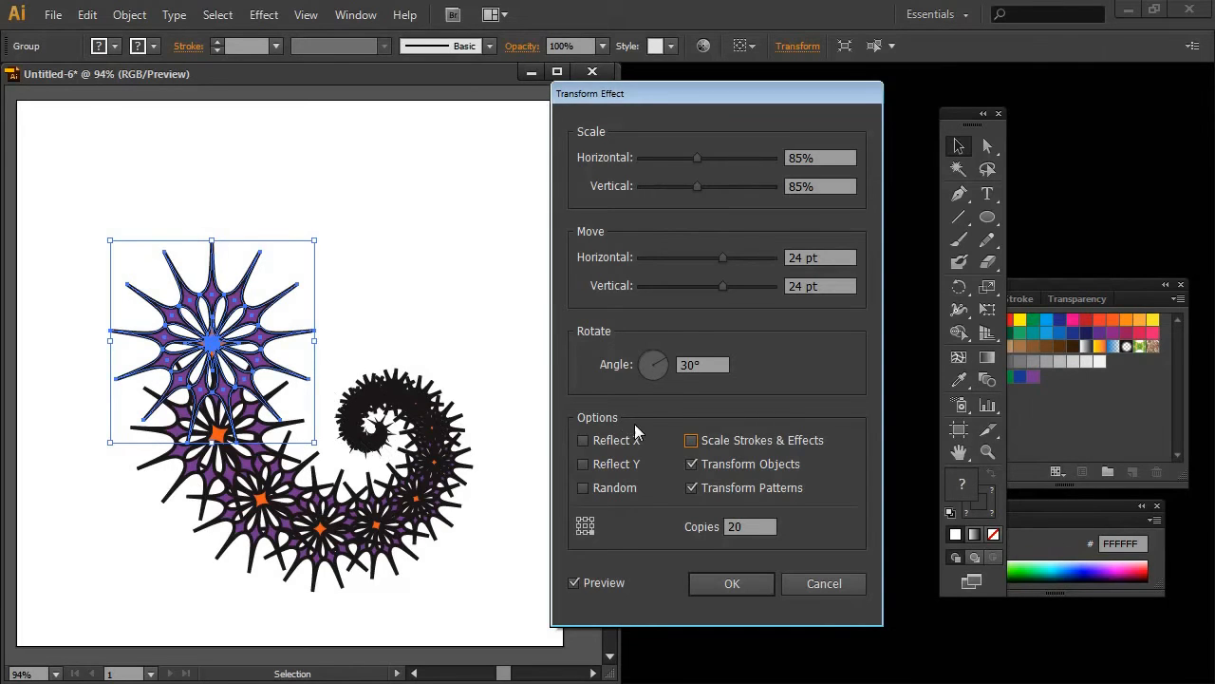
left_click(691, 441)
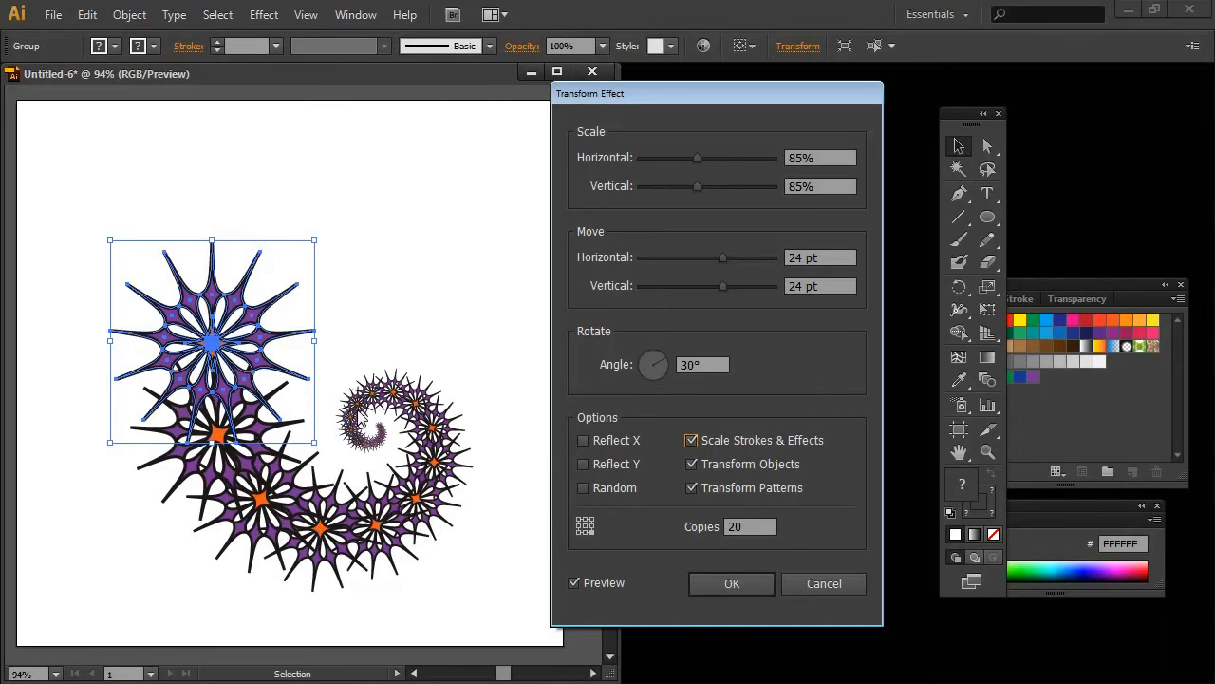
mouse_move(380, 448)
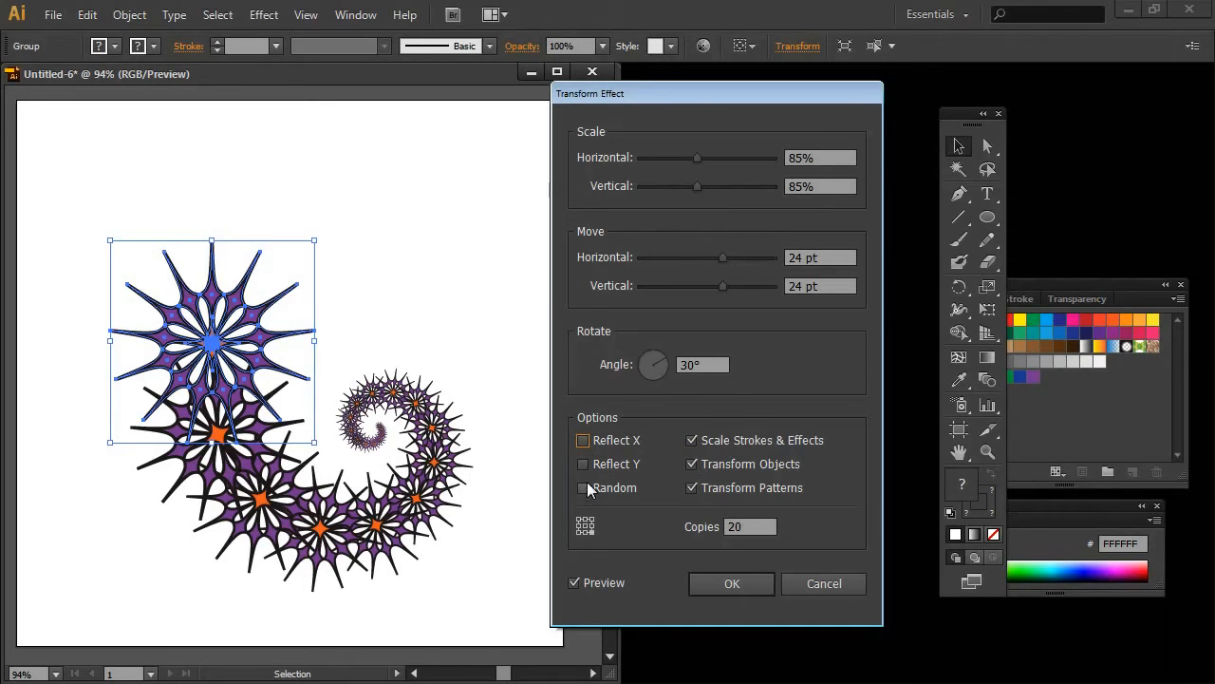
Try Reflect X and Y combinations, ending with horizontal mirroring off so copies curl.
left_click(583, 463)
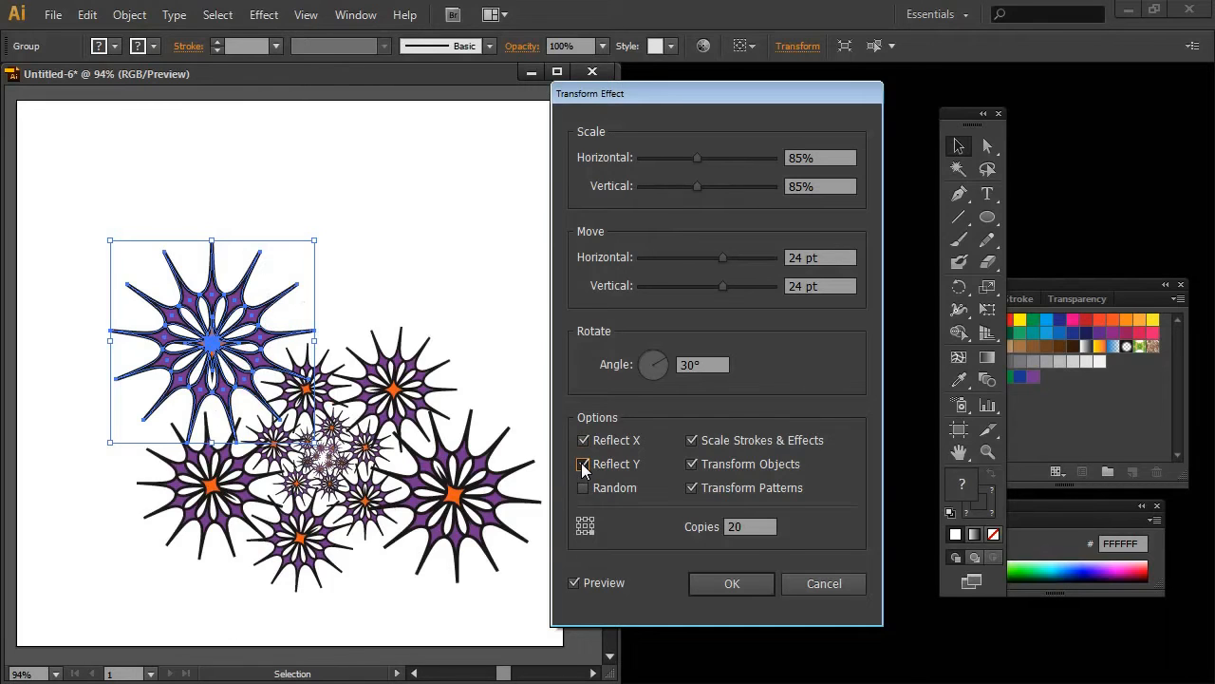
left_click(583, 463)
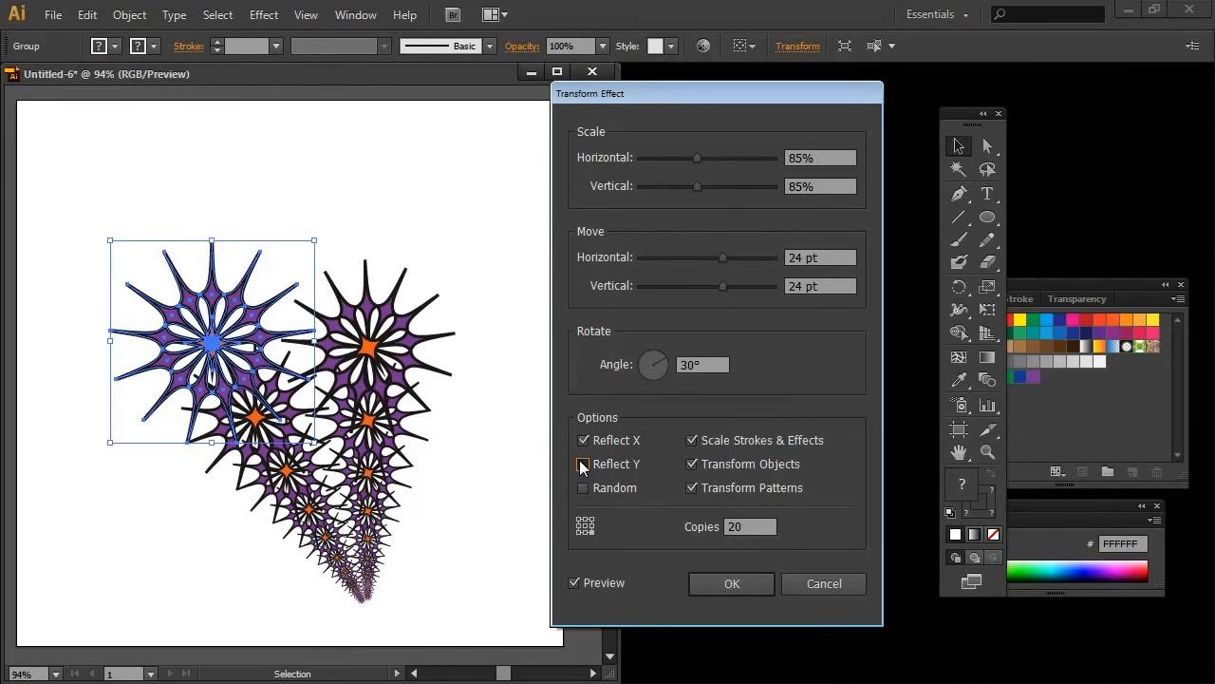
left_click(583, 441)
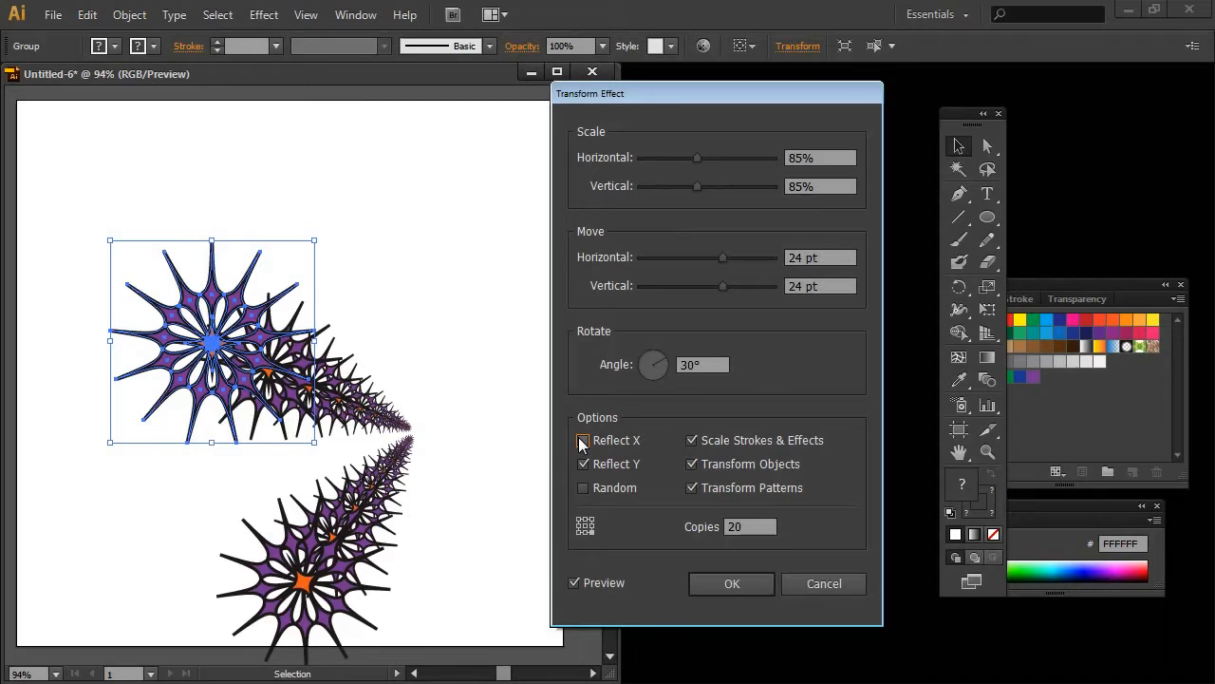
left_click(583, 440)
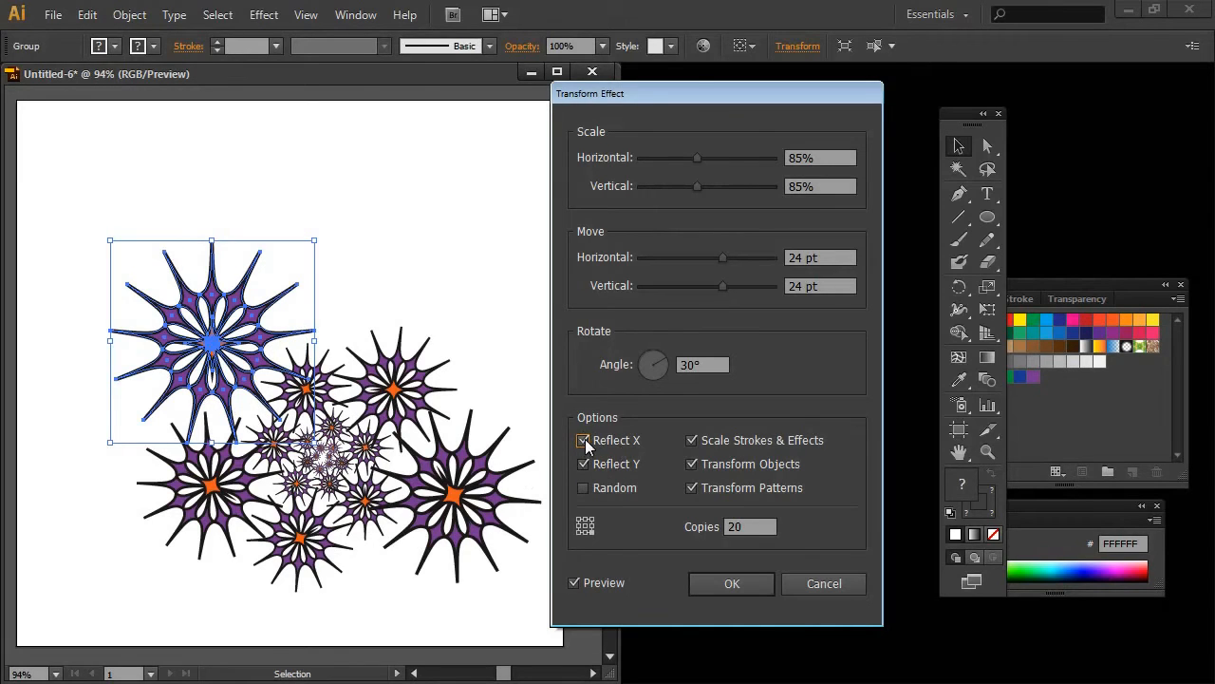
left_click(583, 440)
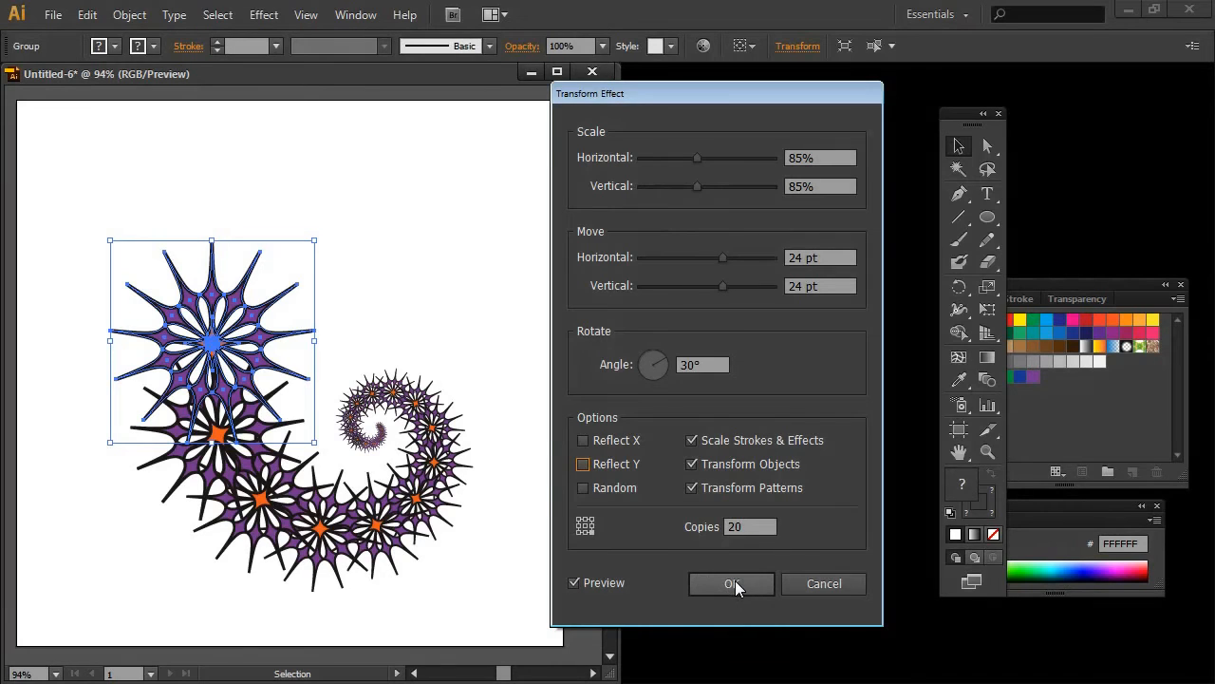
Commit the Transform effect, zoom in on the spiral and reselect the group.
left_click(731, 583)
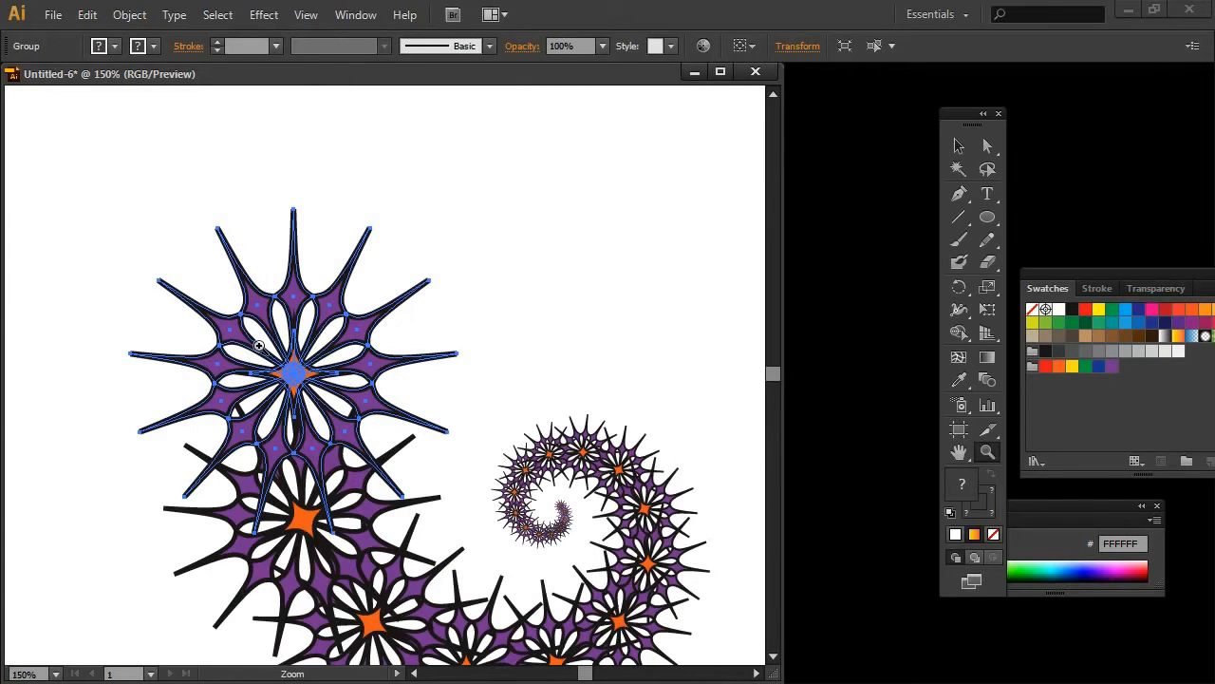
left_click(294, 389)
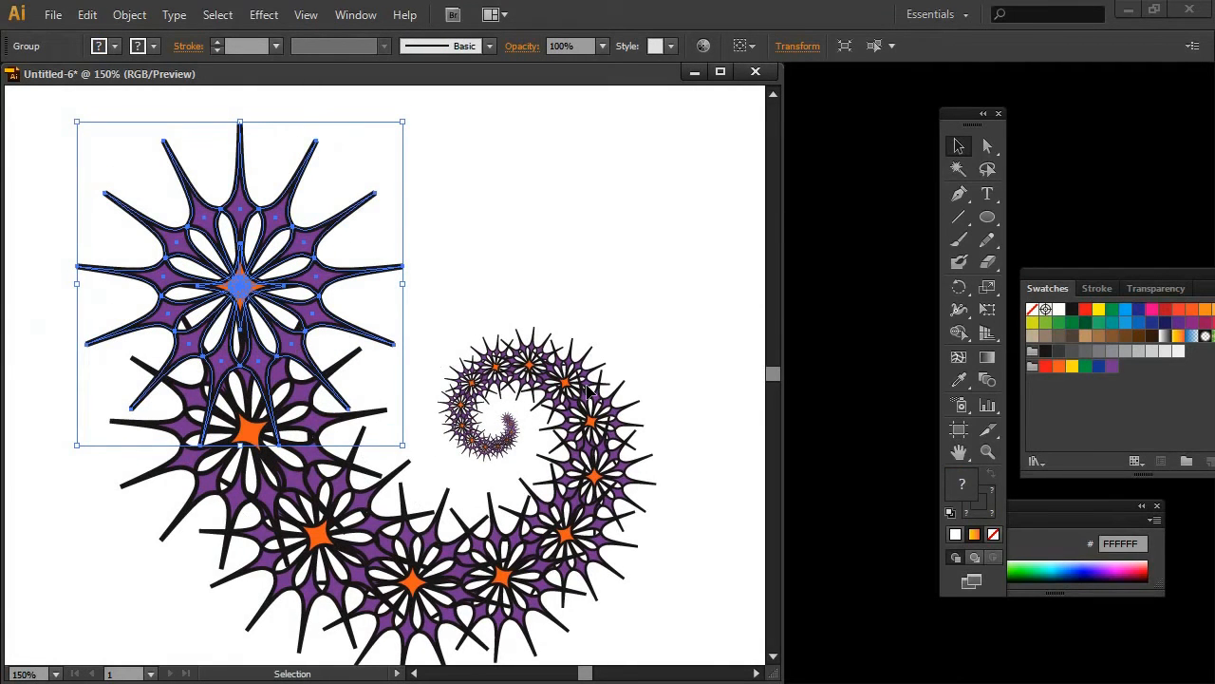
left_click(483, 319)
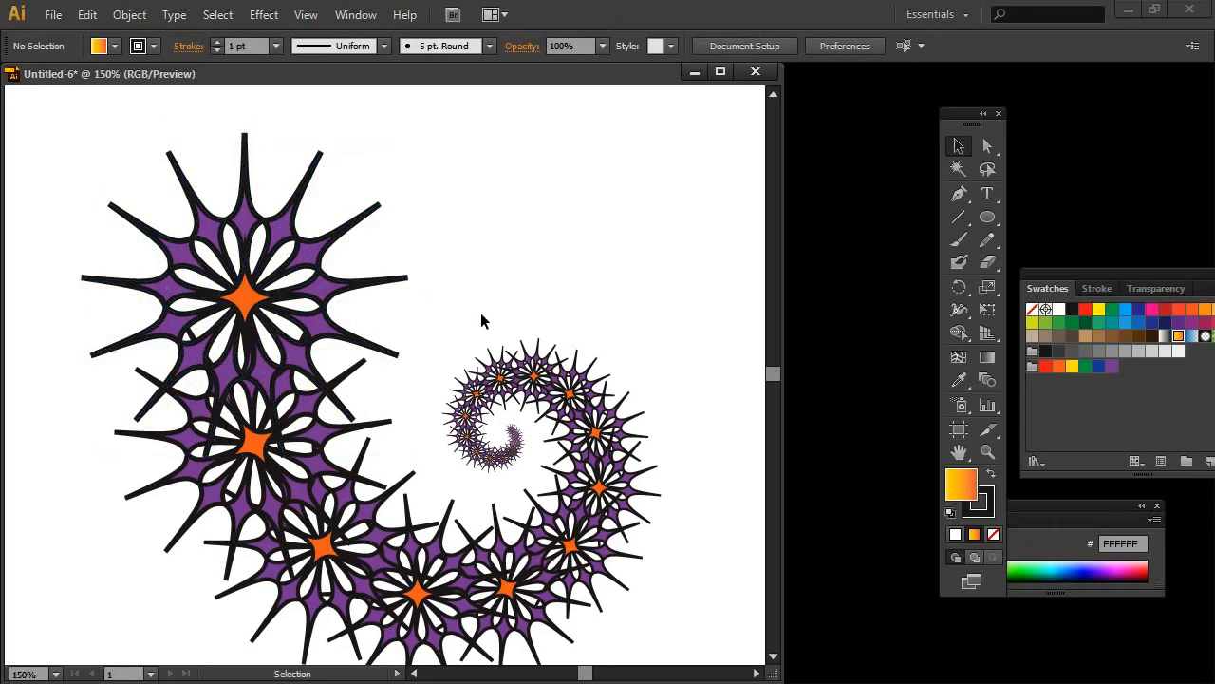
left_click(245, 294)
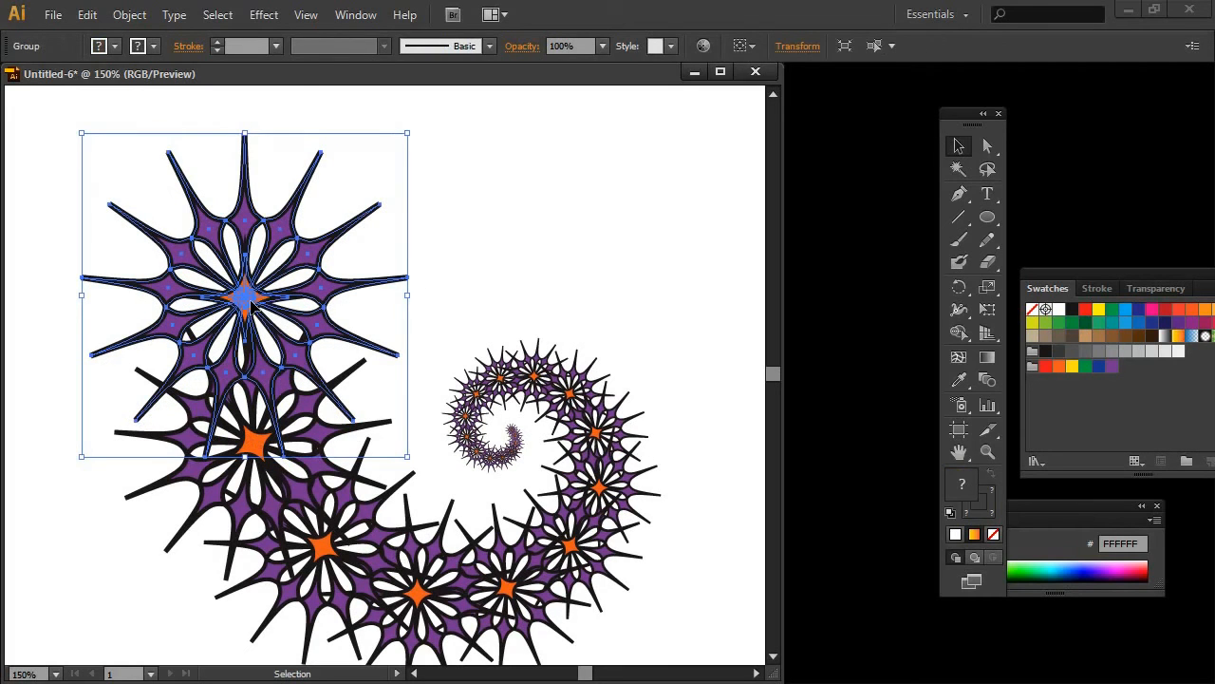
left_click_drag(243, 296, 408, 306)
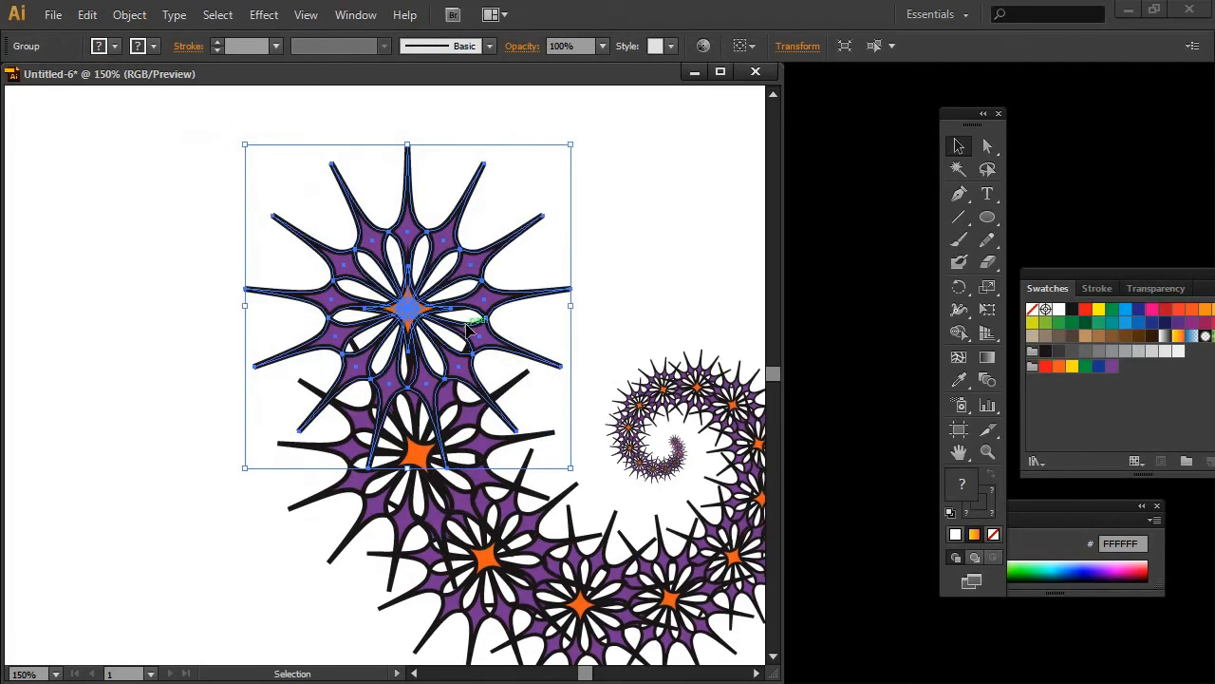
left_click_drag(408, 304, 245, 296)
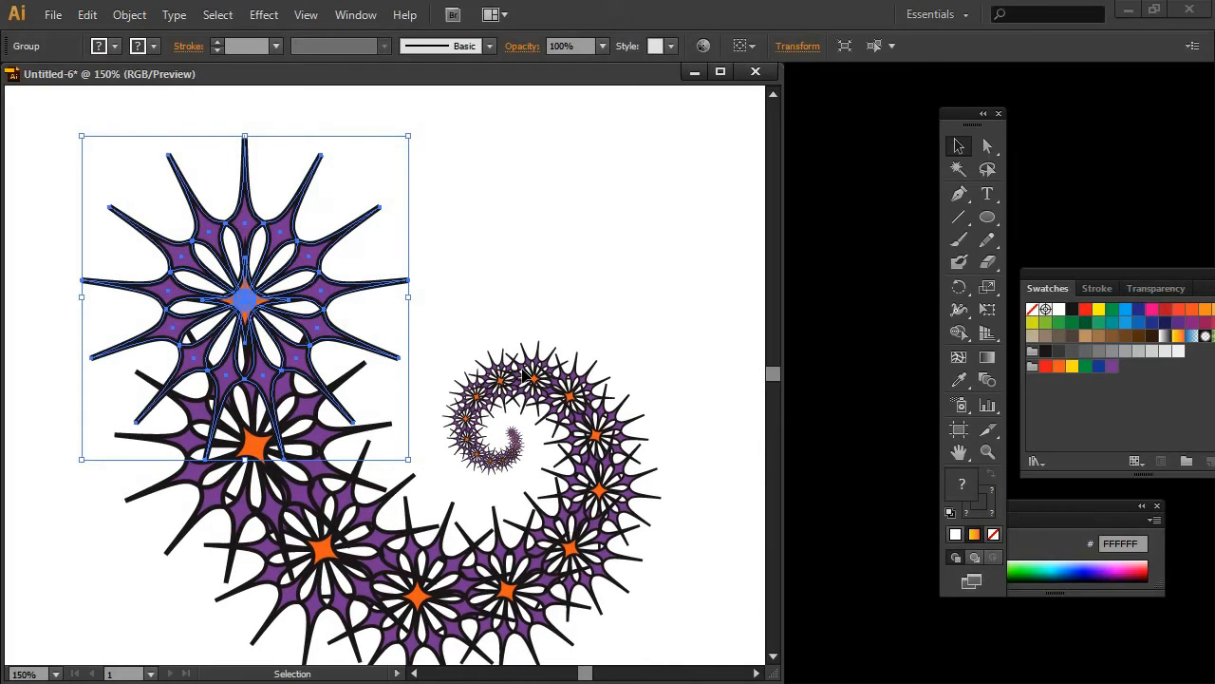
mouse_move(414, 427)
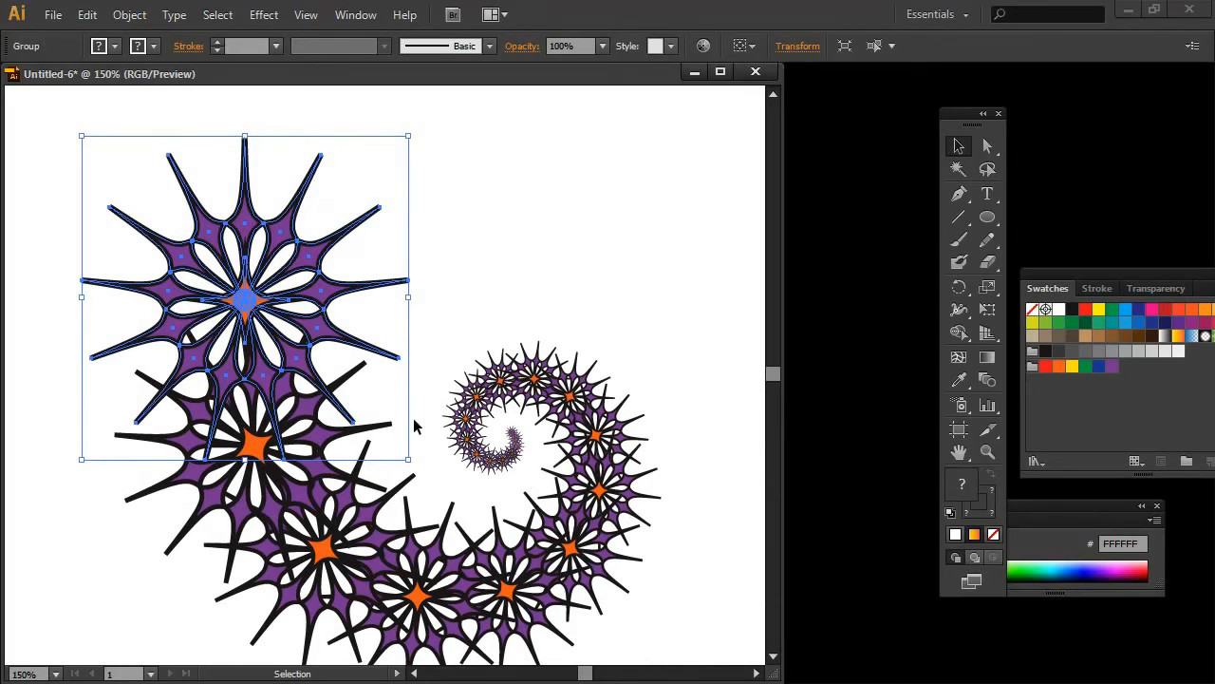
mouse_move(281, 368)
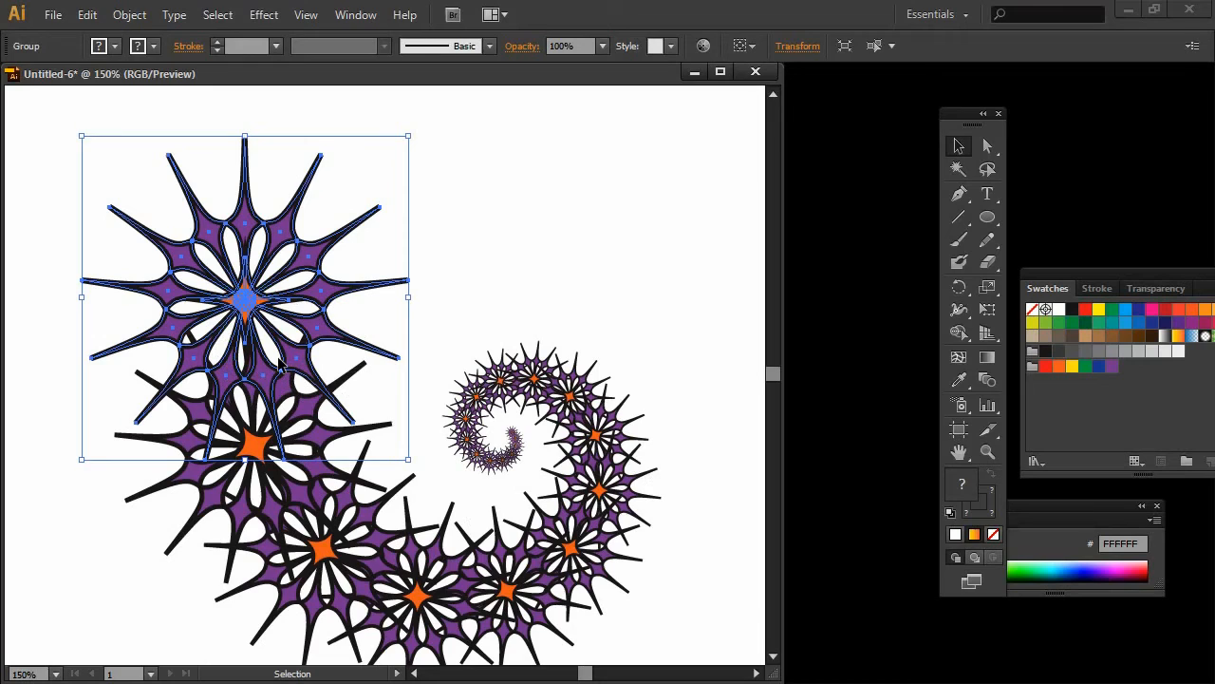
mouse_move(302, 543)
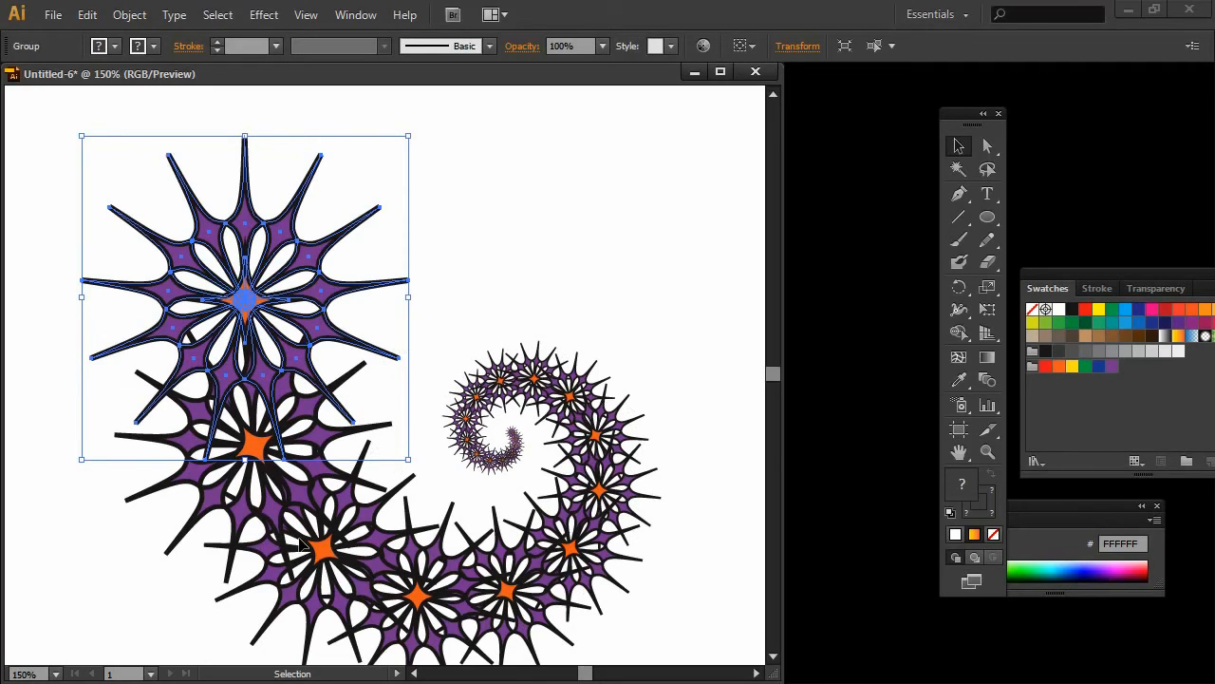
mouse_move(87, 15)
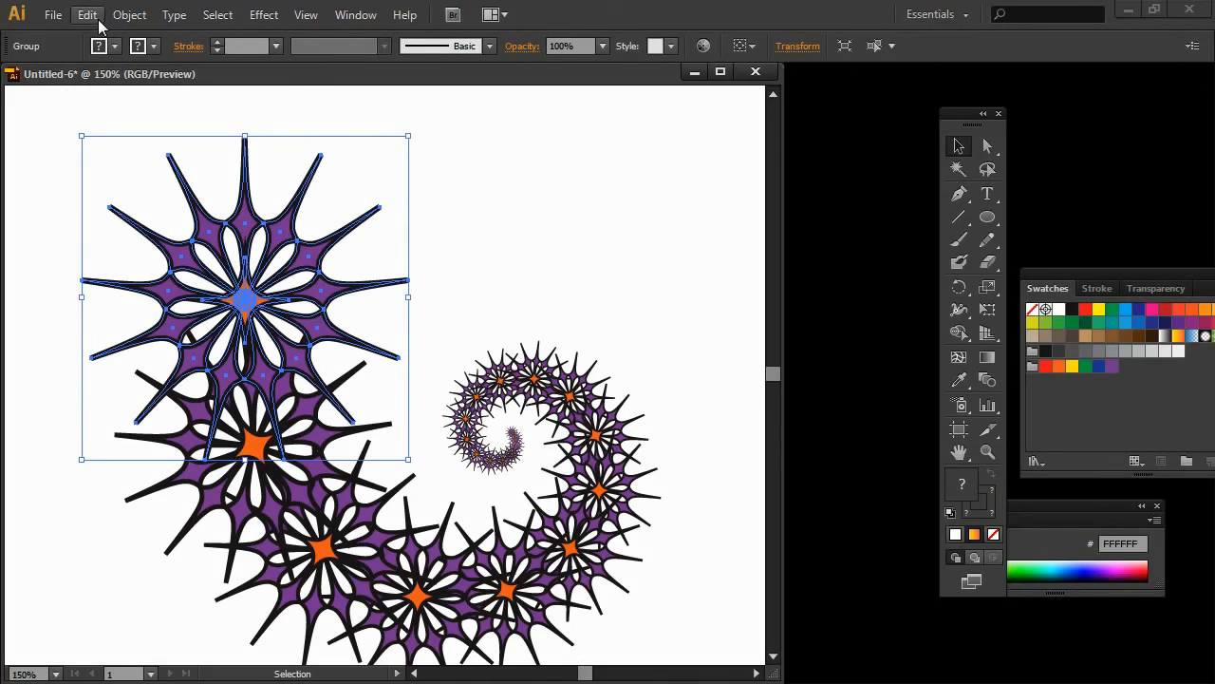
Expand Appearance on the spiral group into editable paths.
left_click(129, 15)
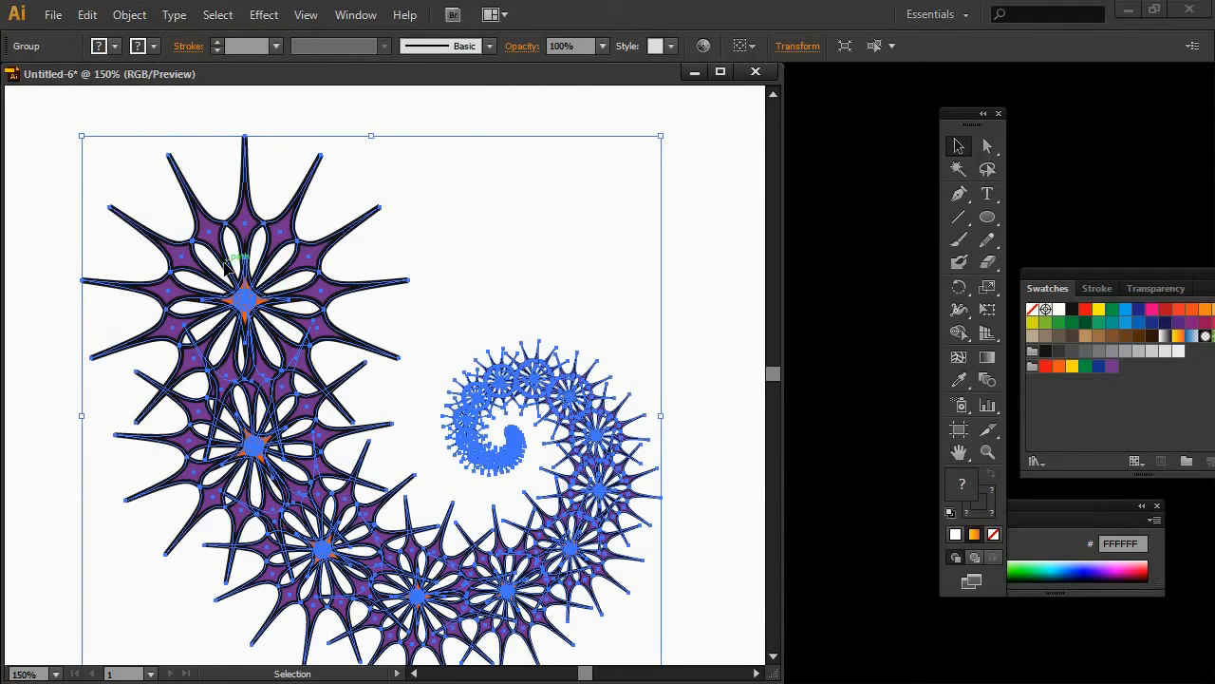
mouse_move(471, 467)
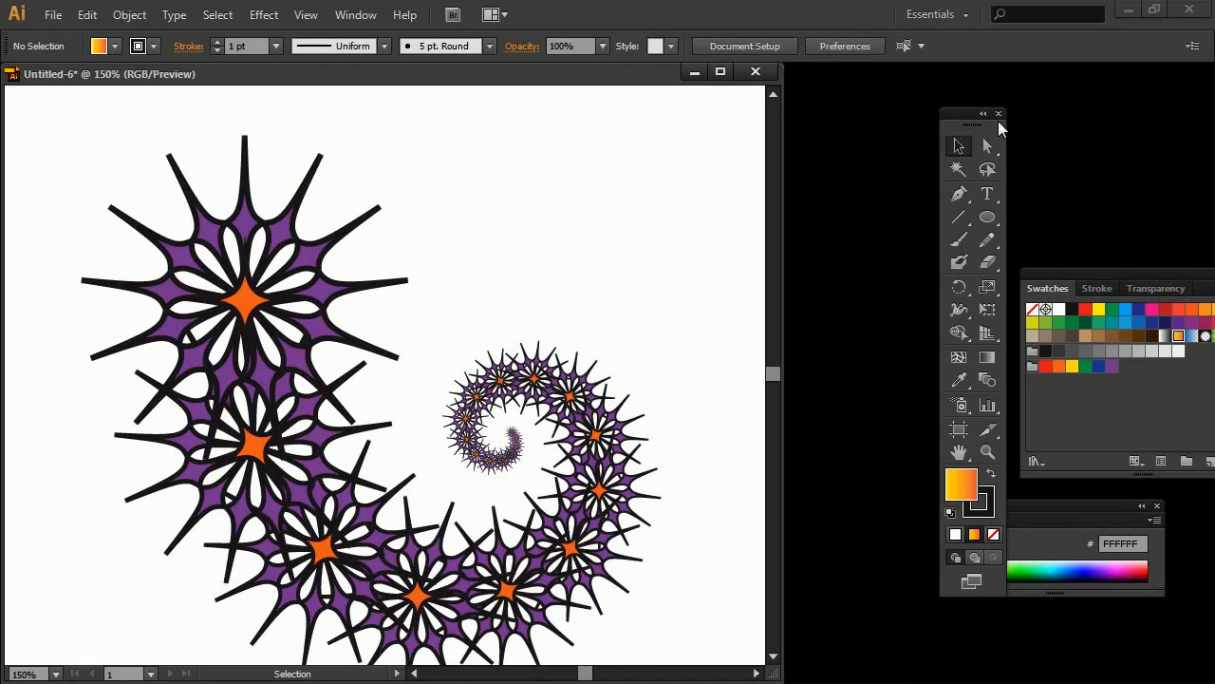
left_click(987, 144)
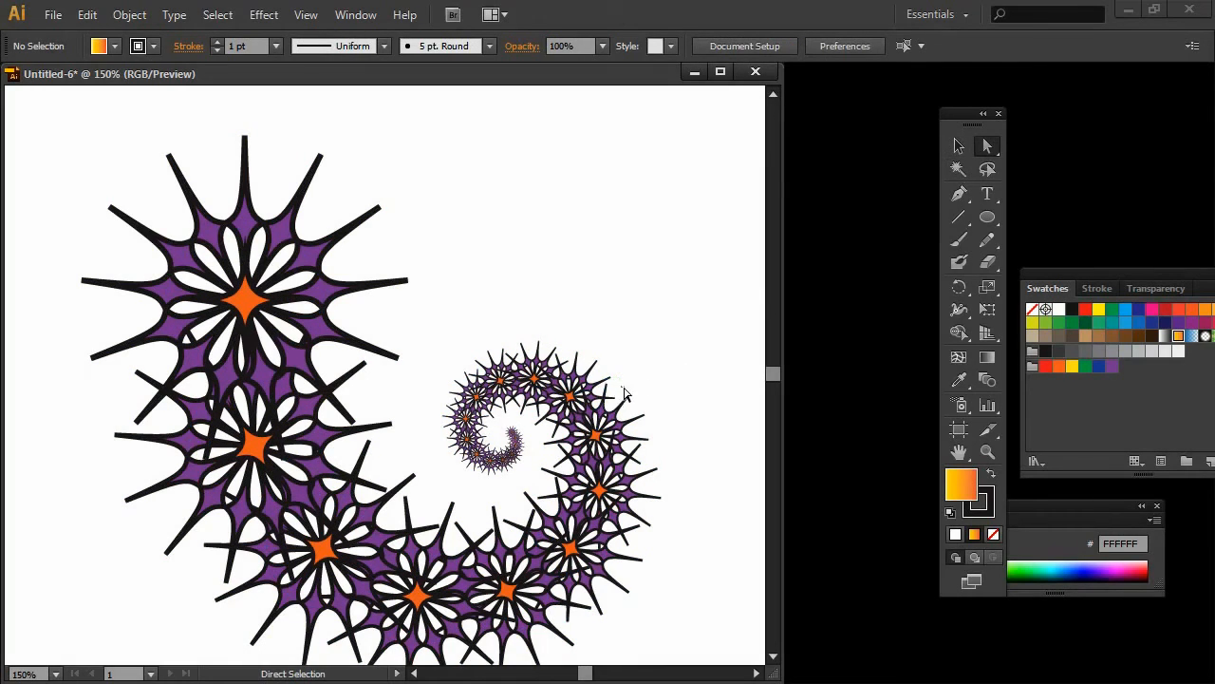
Drag an outer starburst's anchor point outward into a long thin spike.
left_click(608, 409)
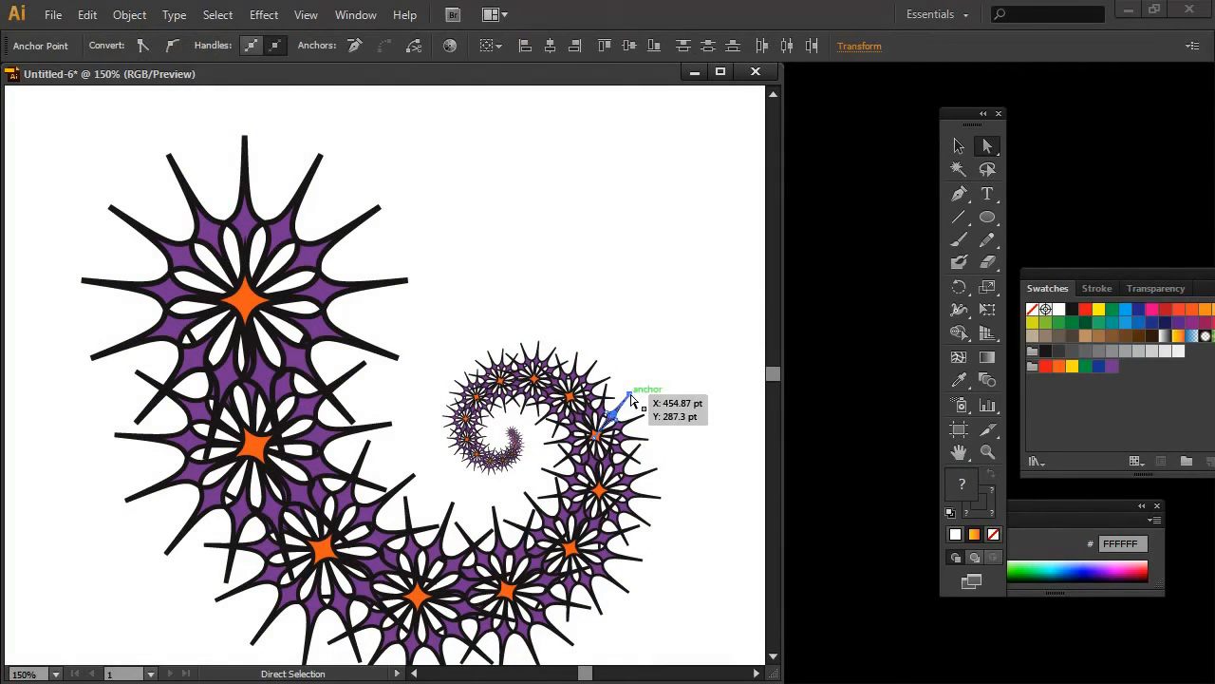
left_click_drag(612, 421, 680, 308)
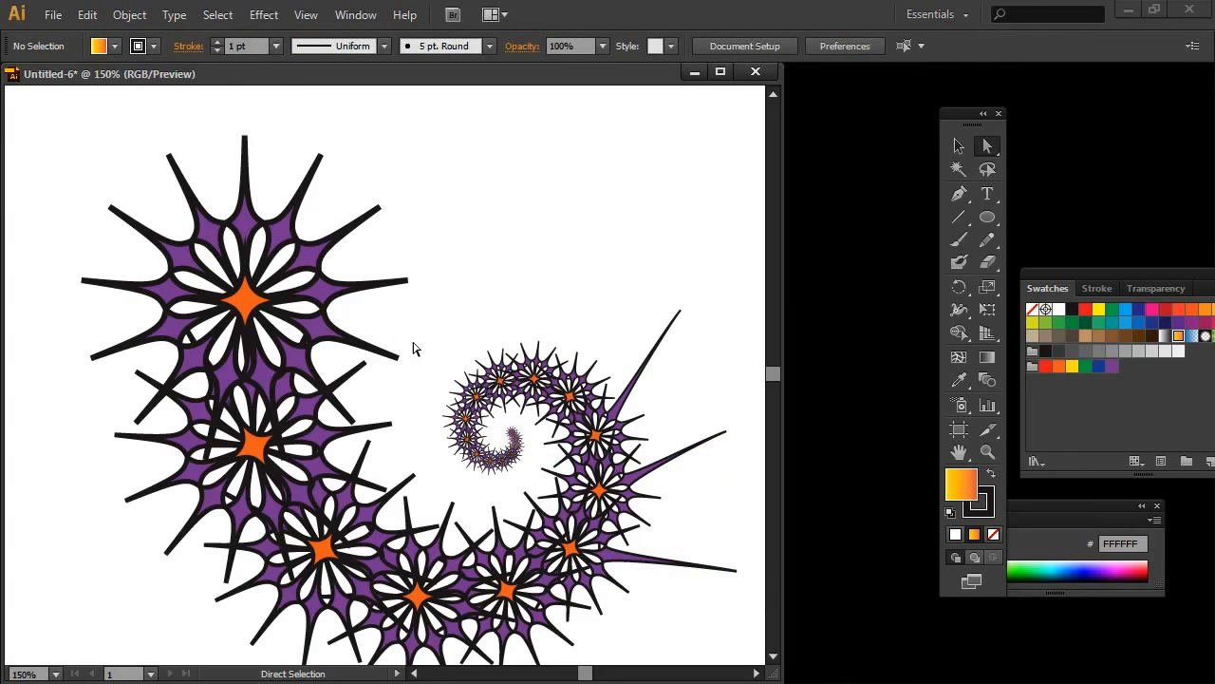
mouse_move(505, 429)
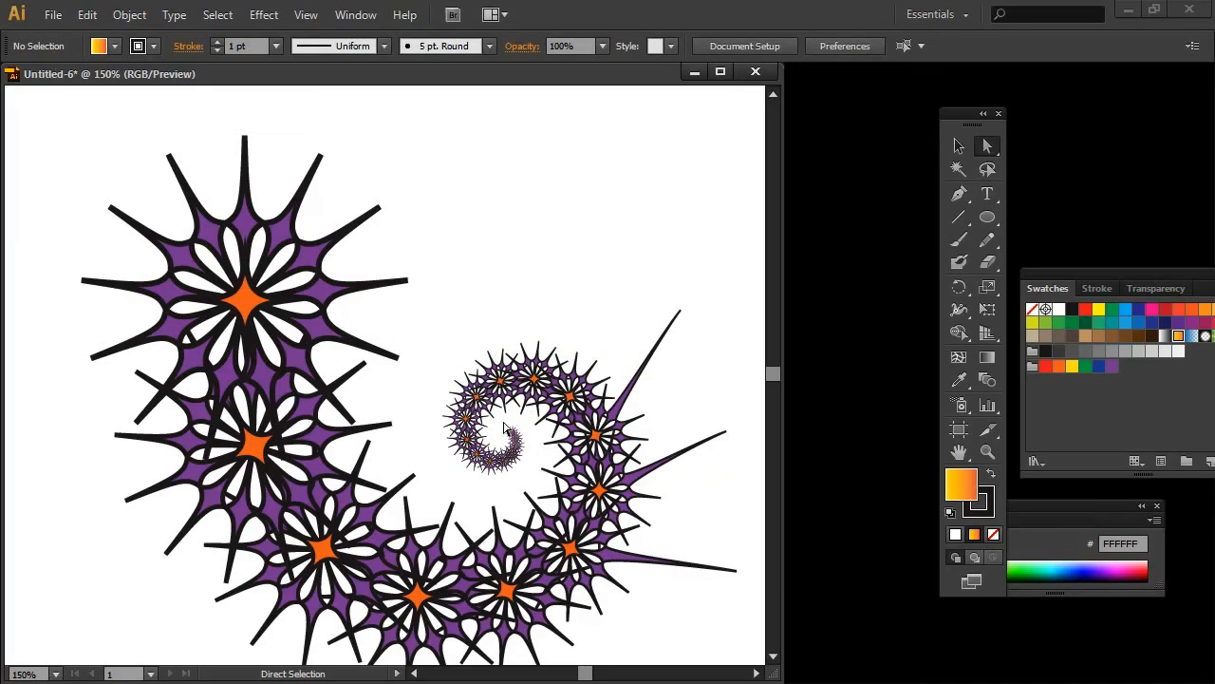
mouse_move(509, 331)
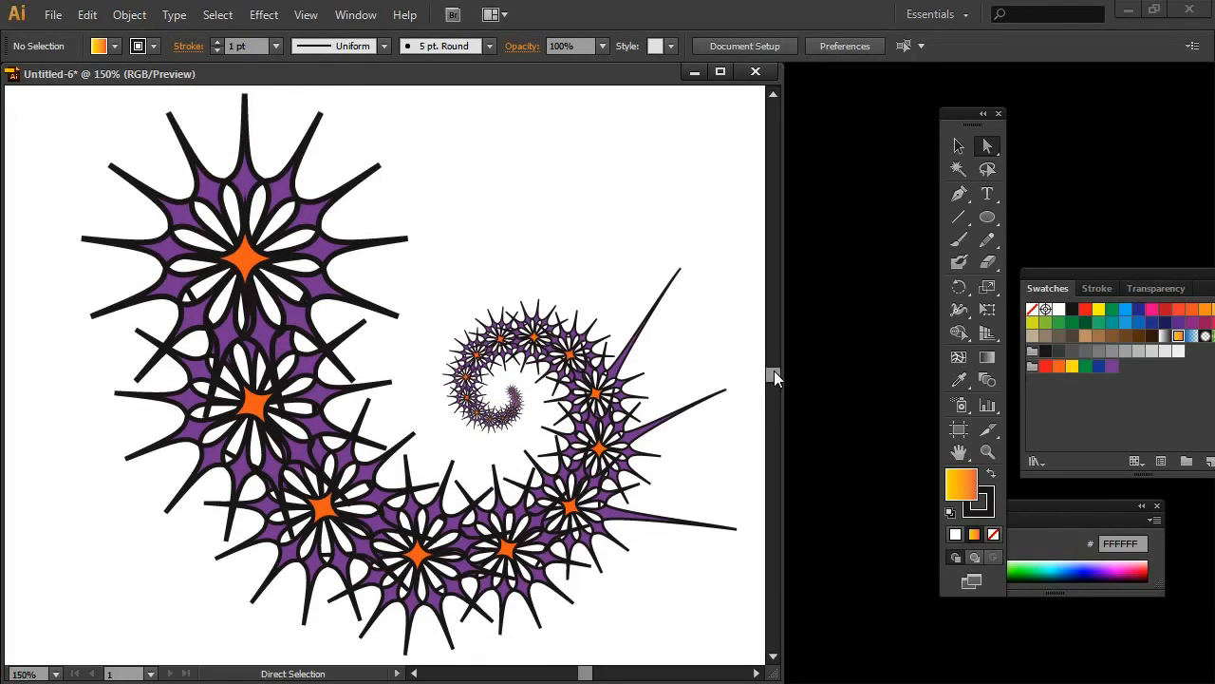
mouse_move(91, 307)
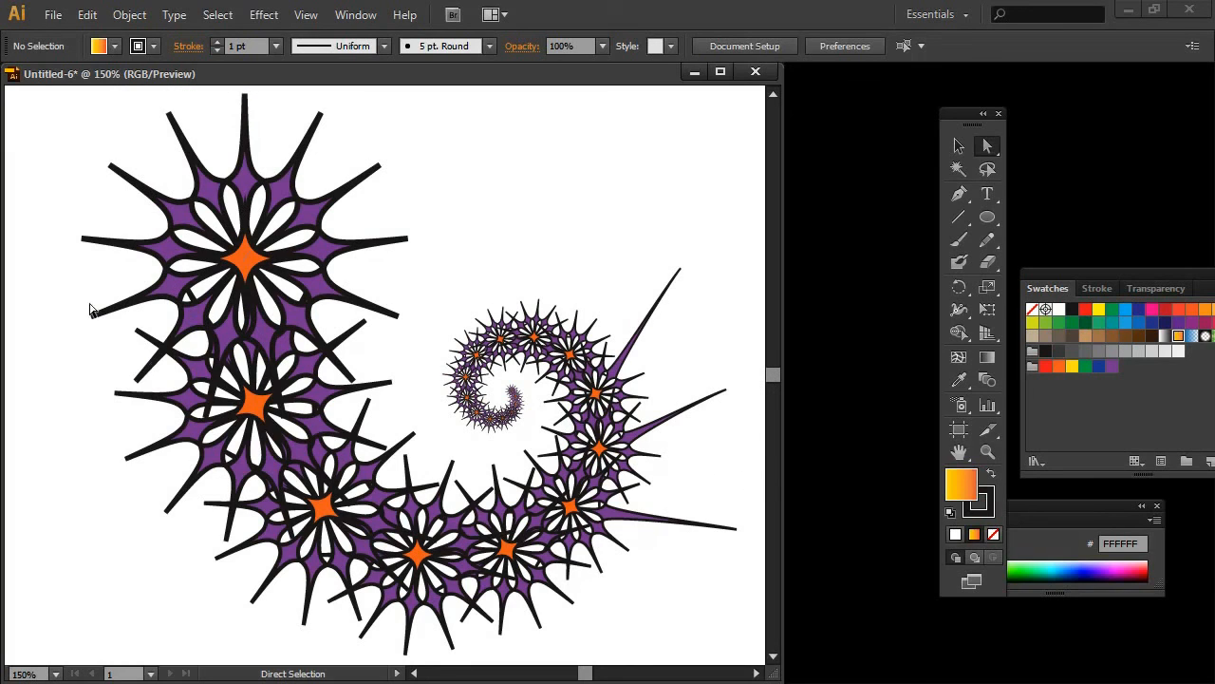
mouse_move(628, 351)
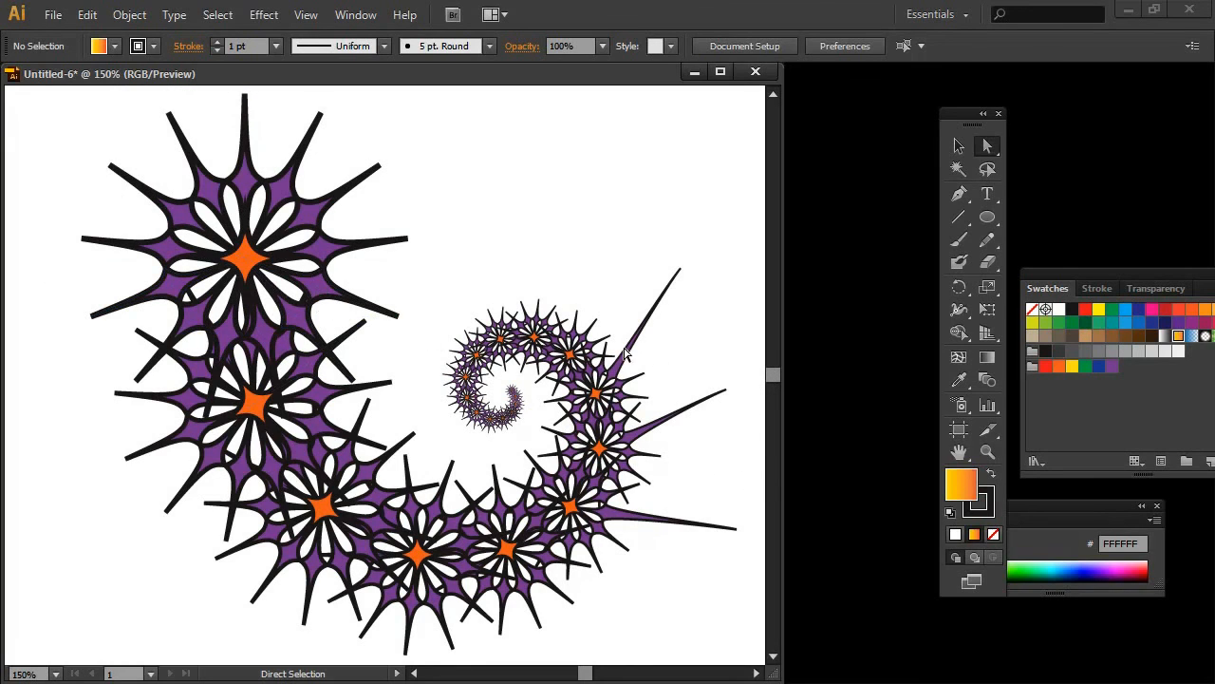
mouse_move(714, 438)
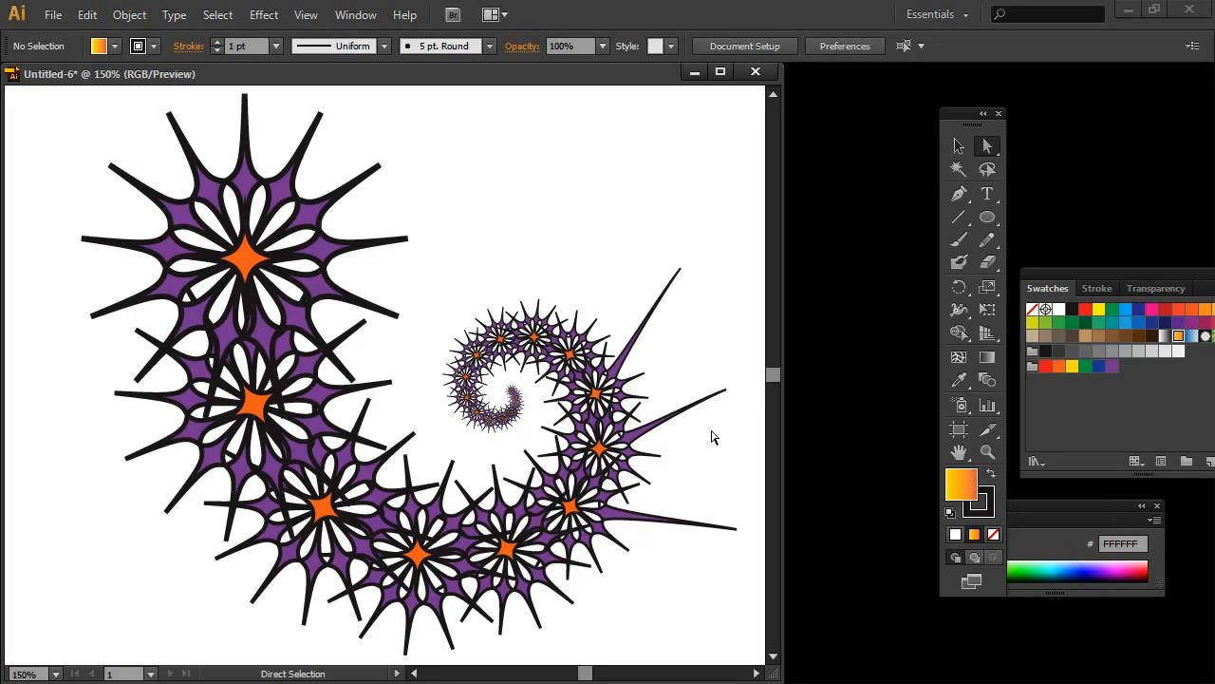
mouse_move(706, 433)
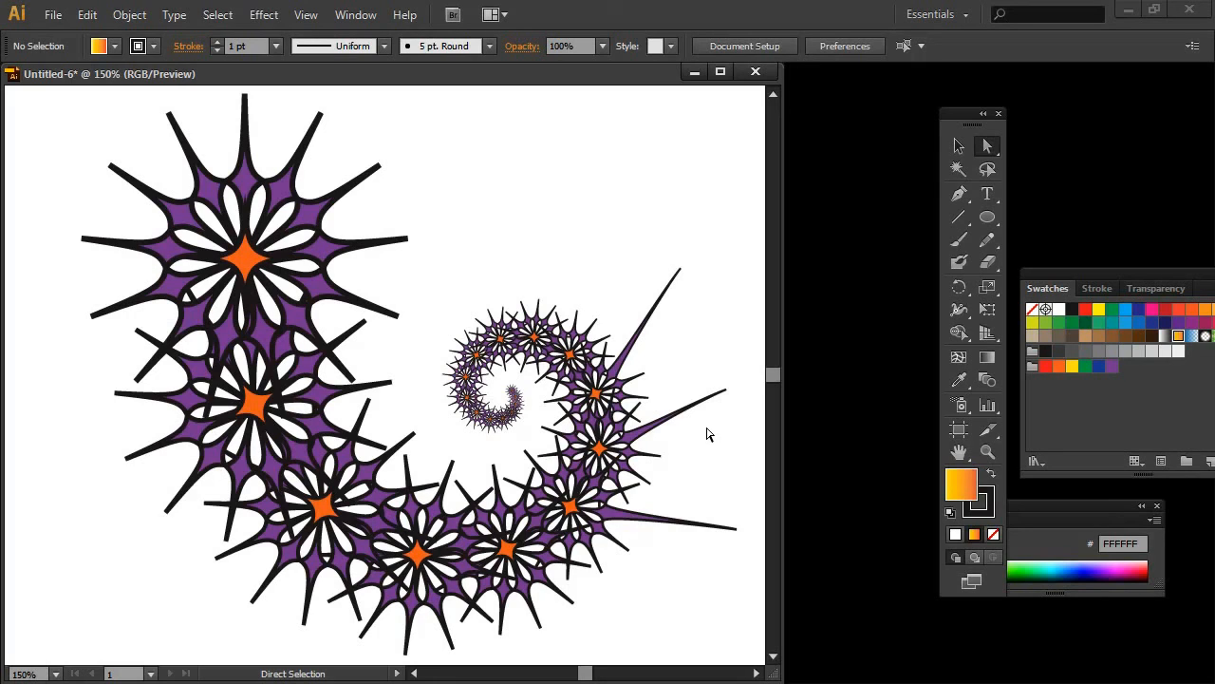